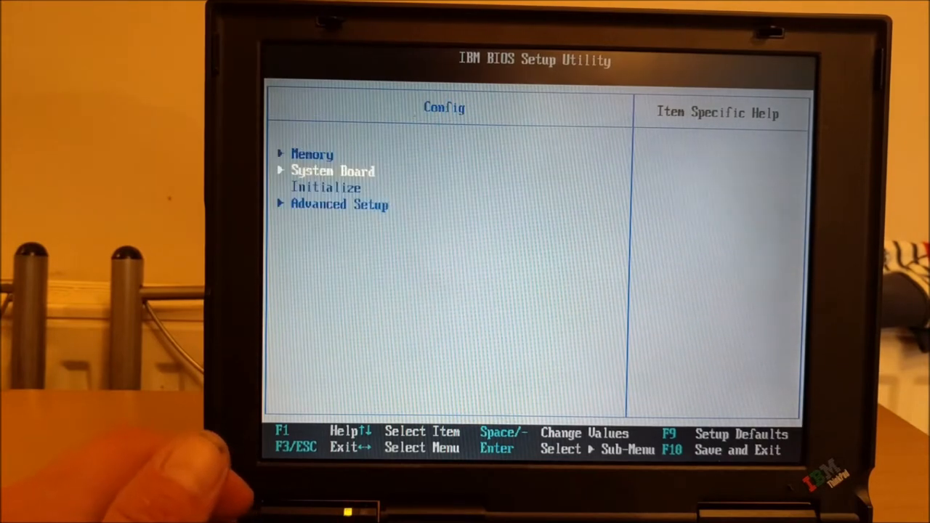
# Browse Advanced Setup's parallel port and keyboard/mouse typematic settings, leaving them unchanged
pyautogui.press('Down')
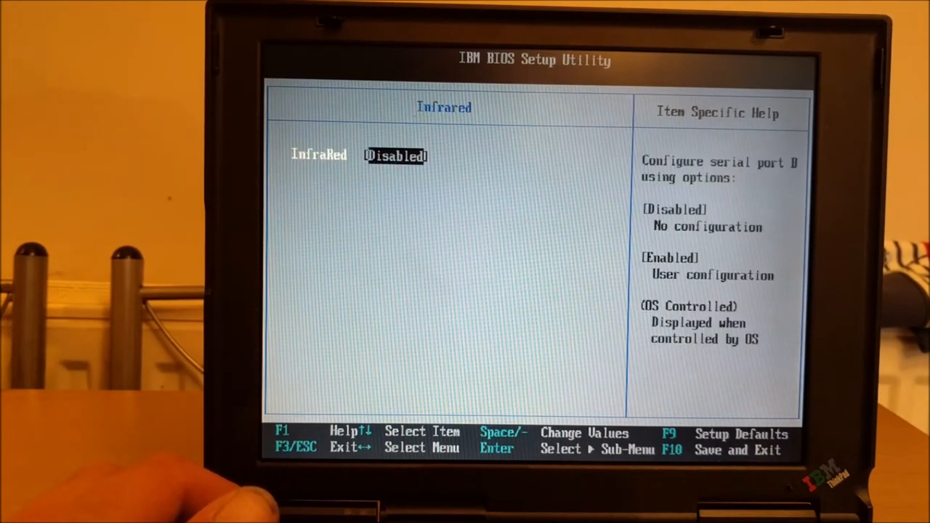
pyautogui.press('Escape')
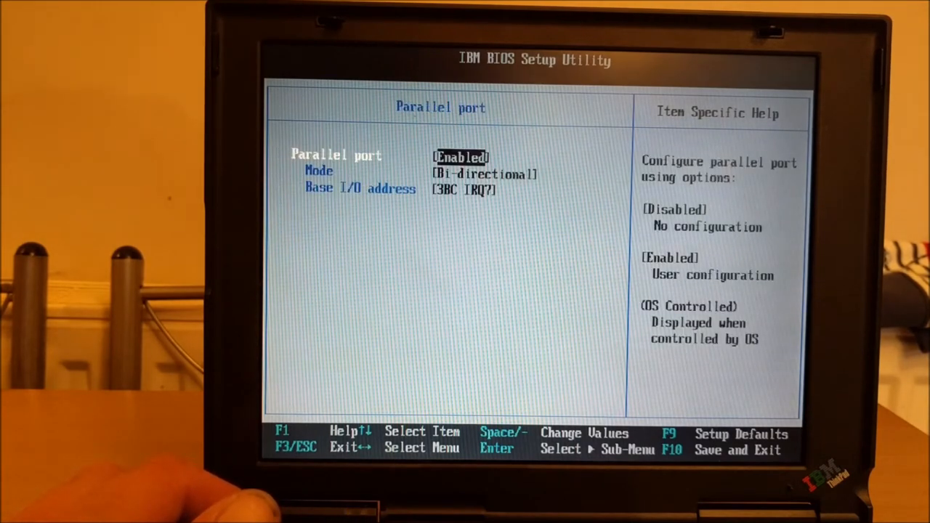
pyautogui.press('Enter')
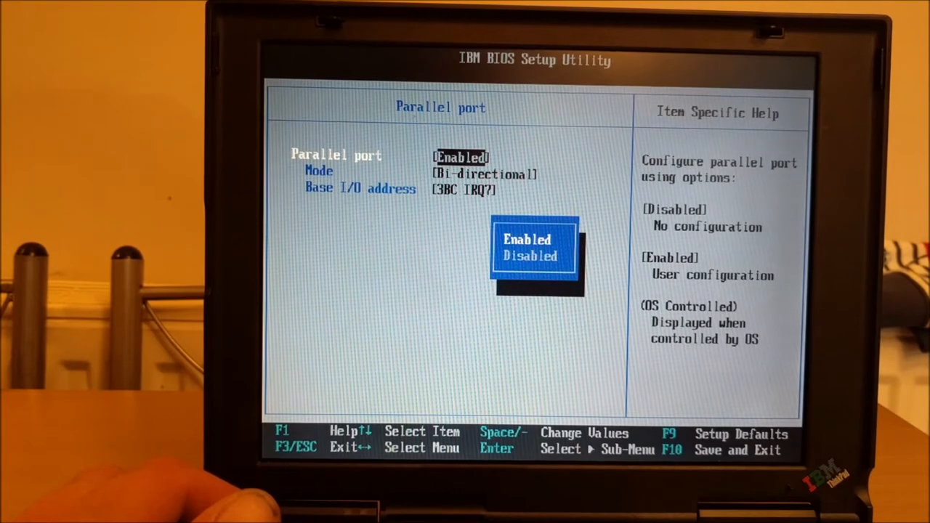
pyautogui.press('Escape')
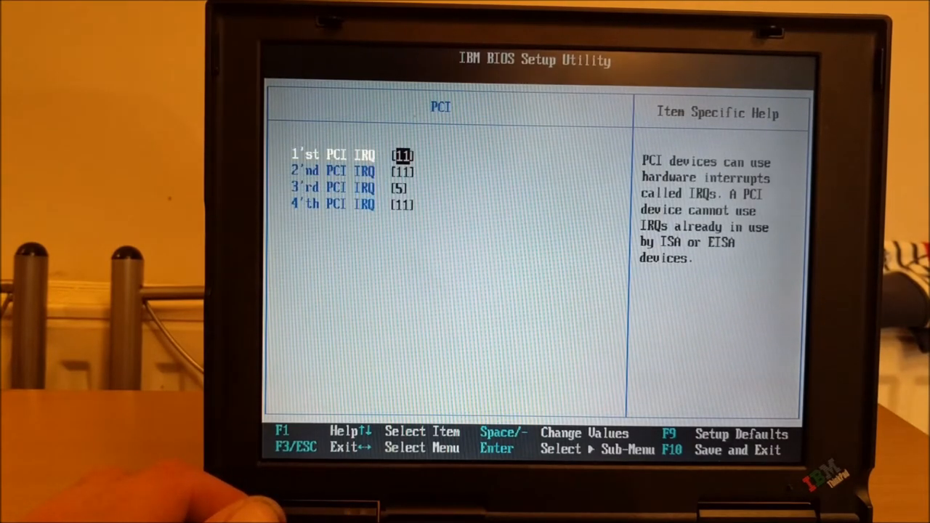
pyautogui.press('Escape')
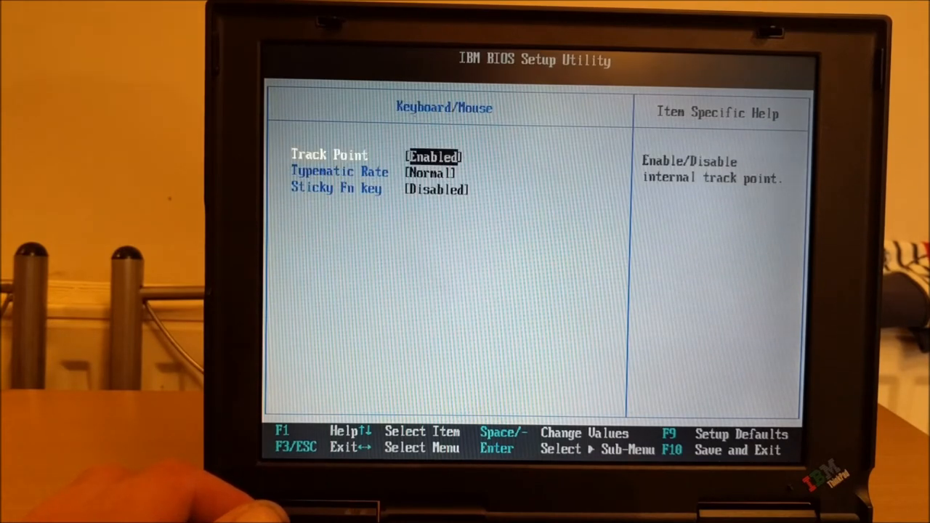
pyautogui.press('Down')
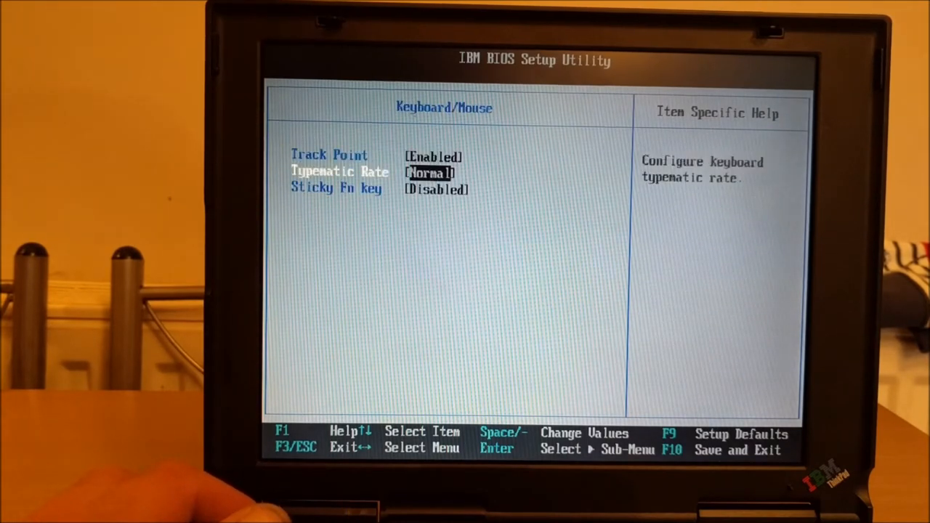
pyautogui.press('enter')
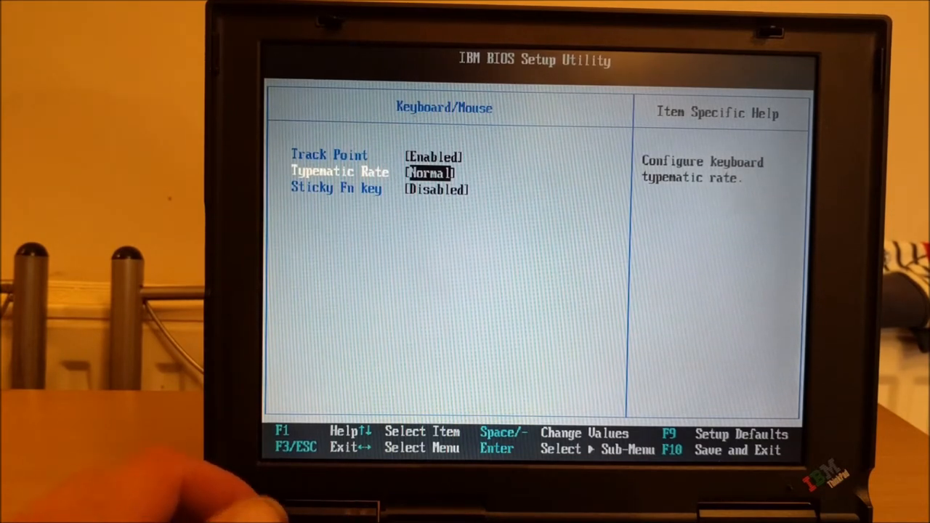
pyautogui.press('Escape')
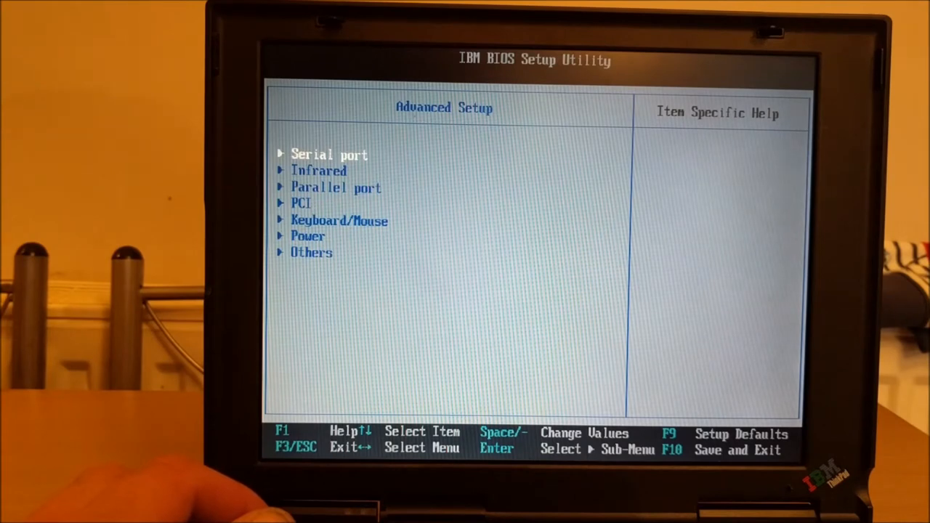
# Review the Power and Others pages down to Startup Screen, leaving it Enabled
pyautogui.press('Down')
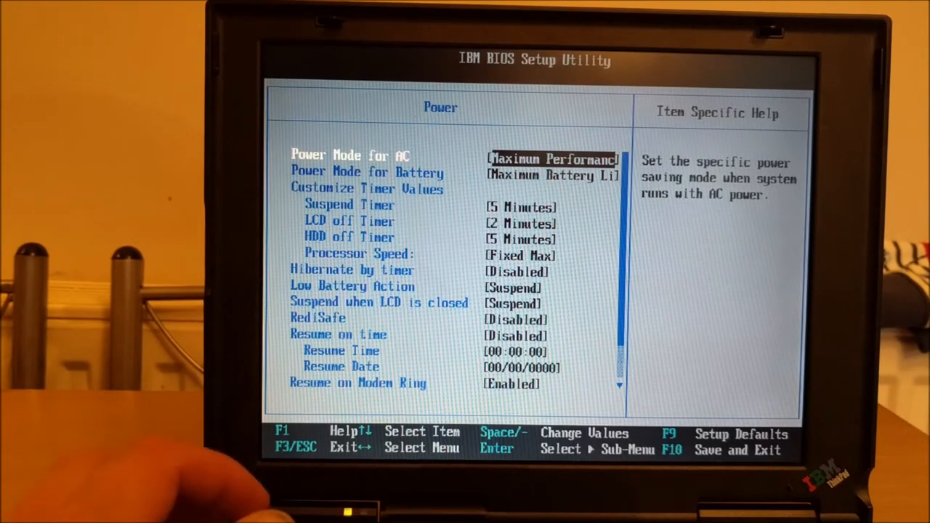
pyautogui.press('Right')
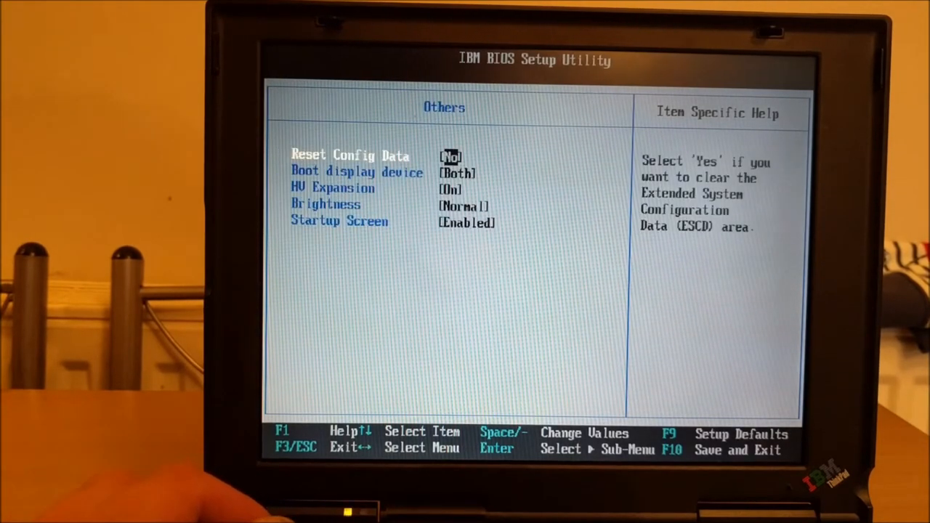
pyautogui.press('Down')
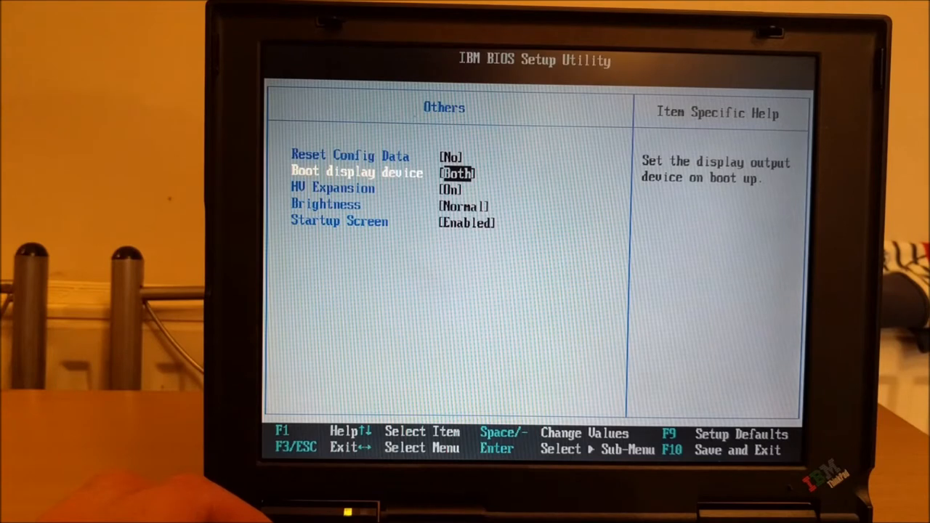
pyautogui.press('Down')
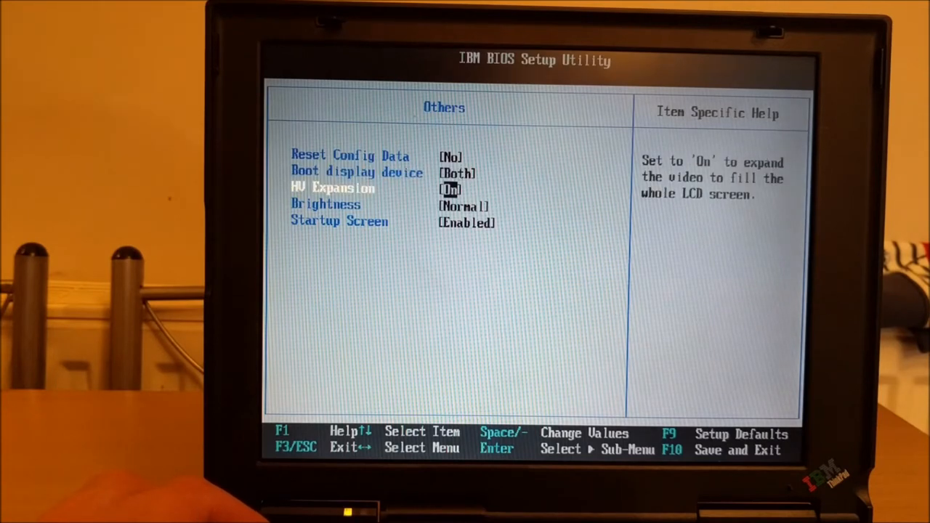
pyautogui.press('Down')
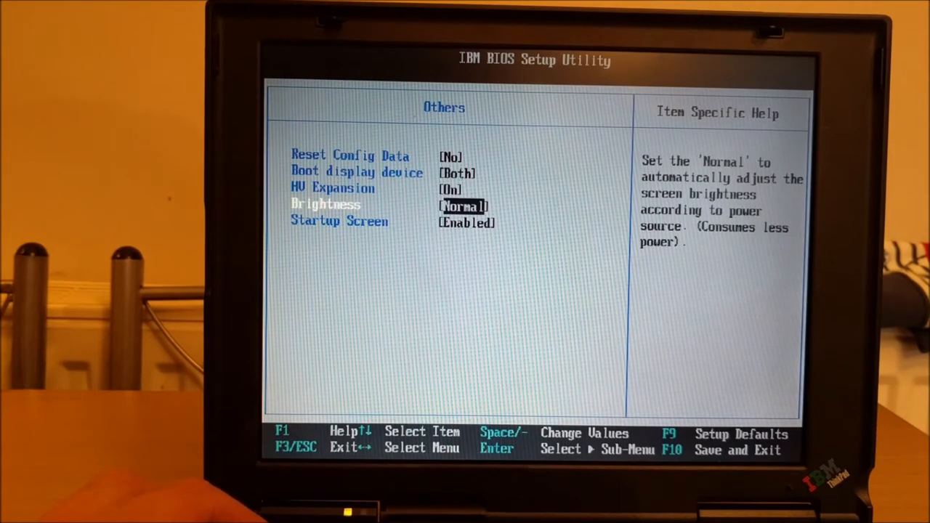
pyautogui.press('Down')
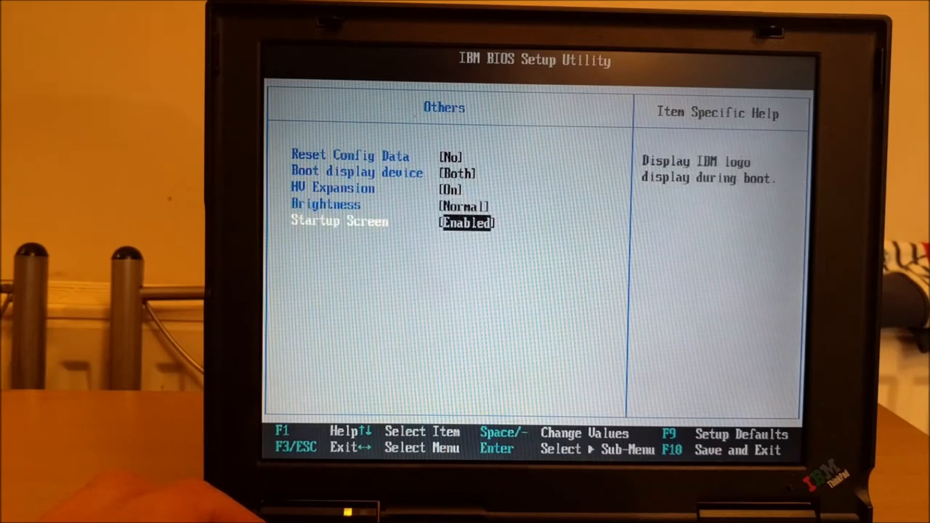
pyautogui.press('Escape')
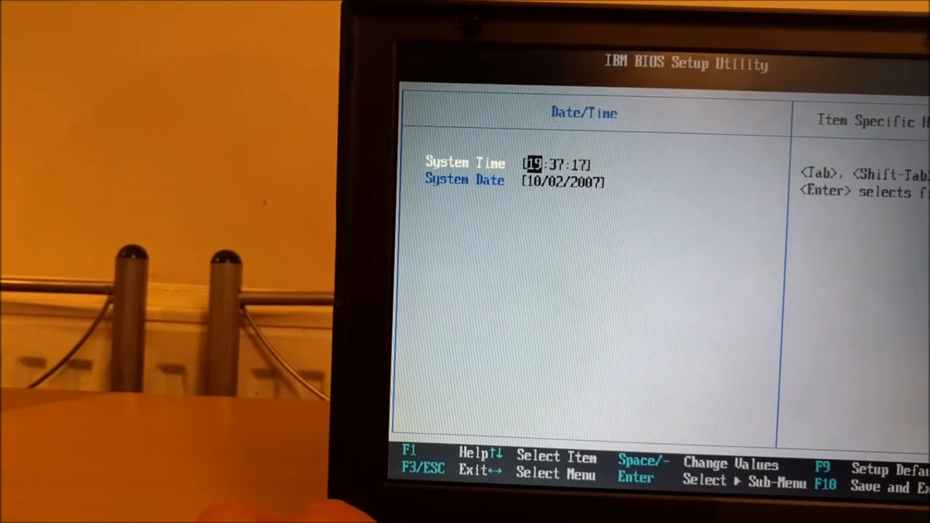
# Tab through the system time fields on the Date/Time page without changing them
pyautogui.press('Tab')
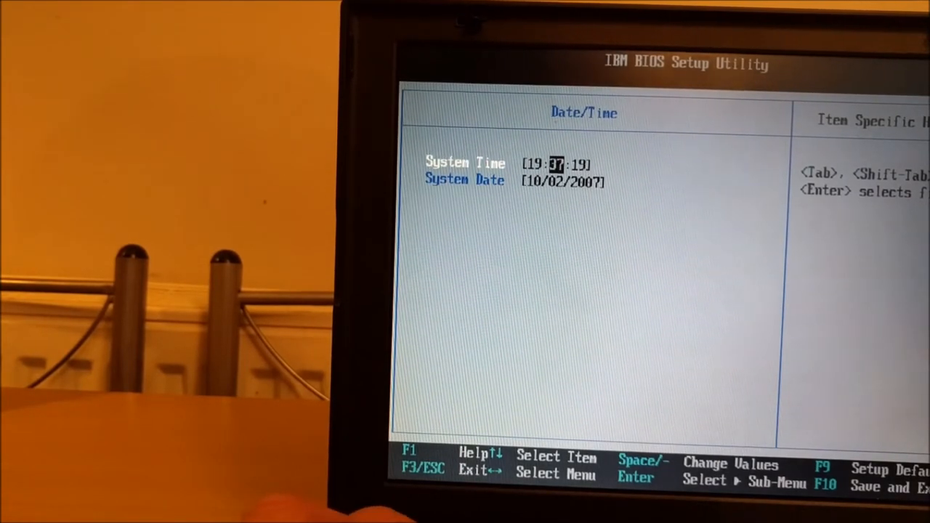
pyautogui.press('Tab')
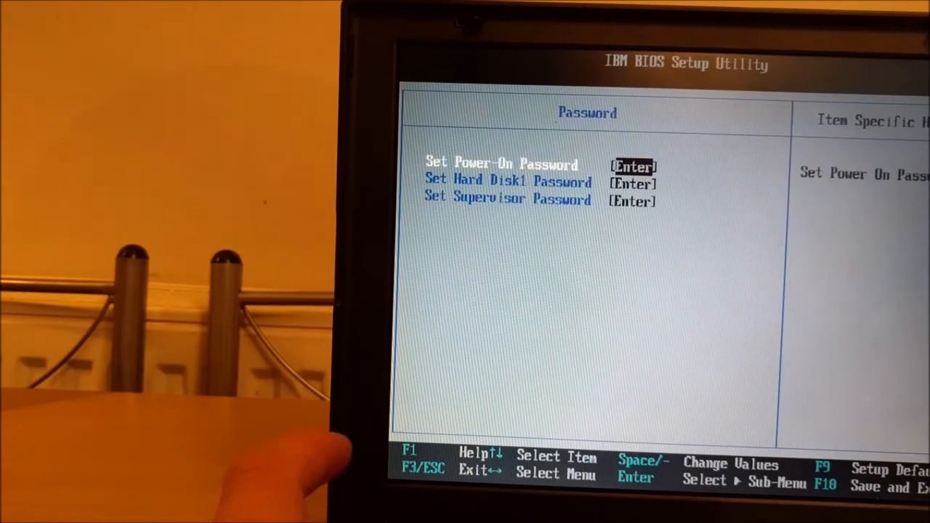
# Expand Removable Devices in the Startup boot list to reveal Legacy Floppy Drives
pyautogui.press('Right')
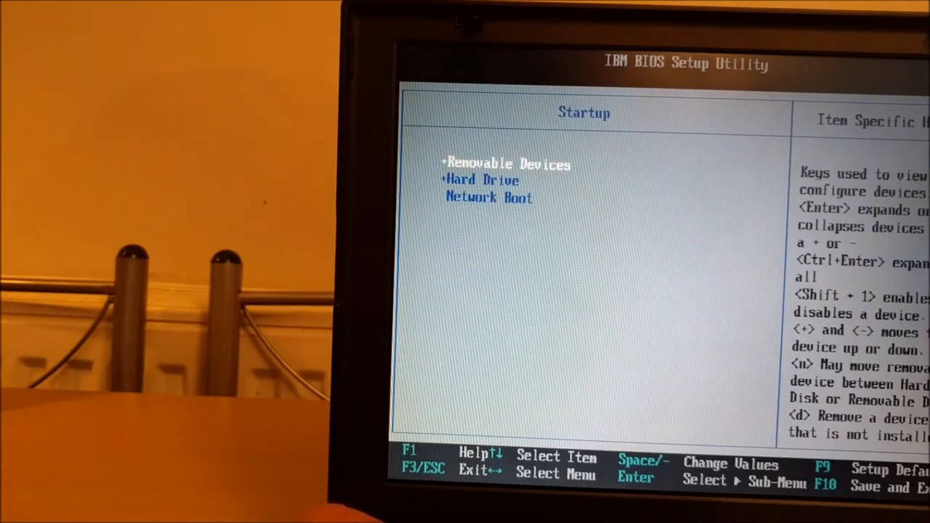
pyautogui.press('enter')
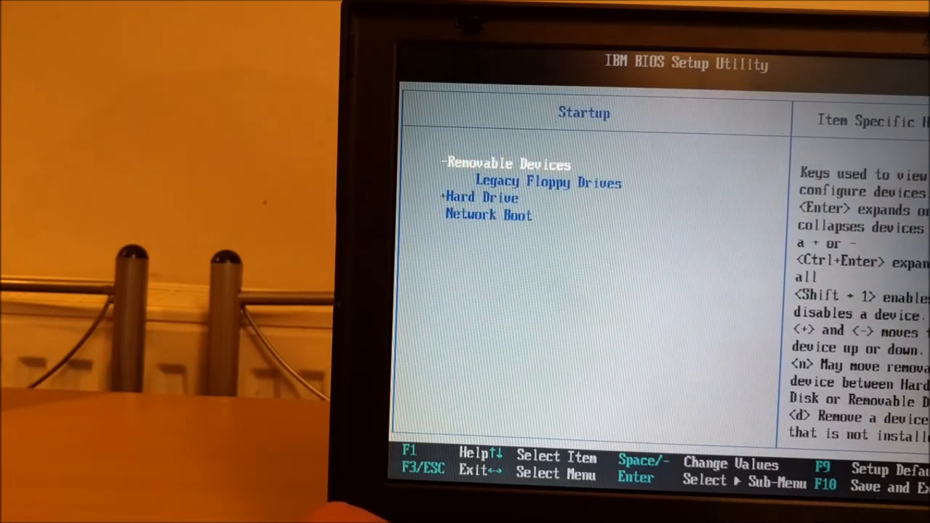
pyautogui.press('down')
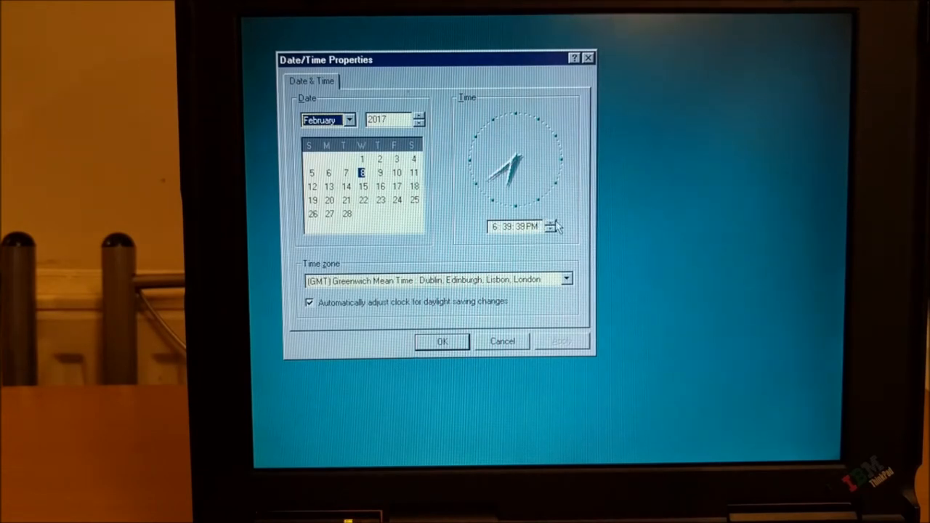
# Change the Date/Time Properties calendar month from February to August 2017
pyautogui.click(531, 227)
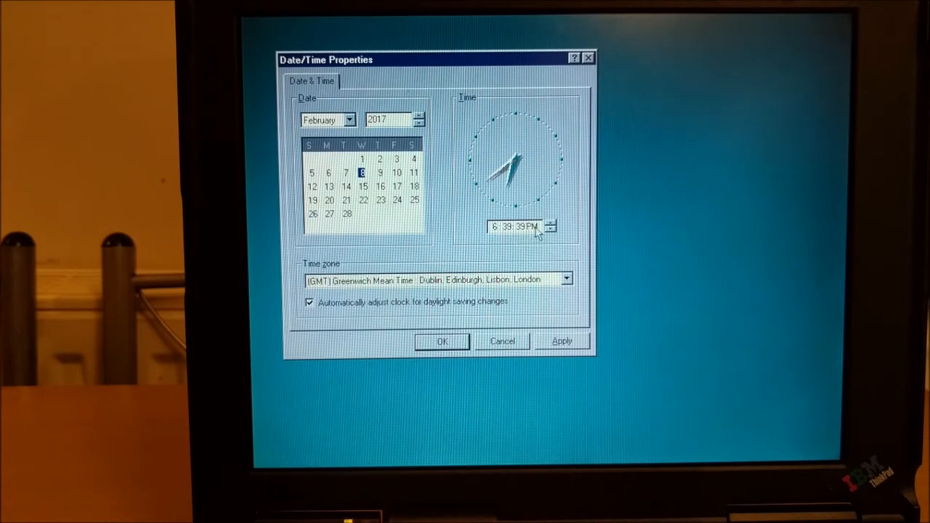
pyautogui.moveTo(349, 107)
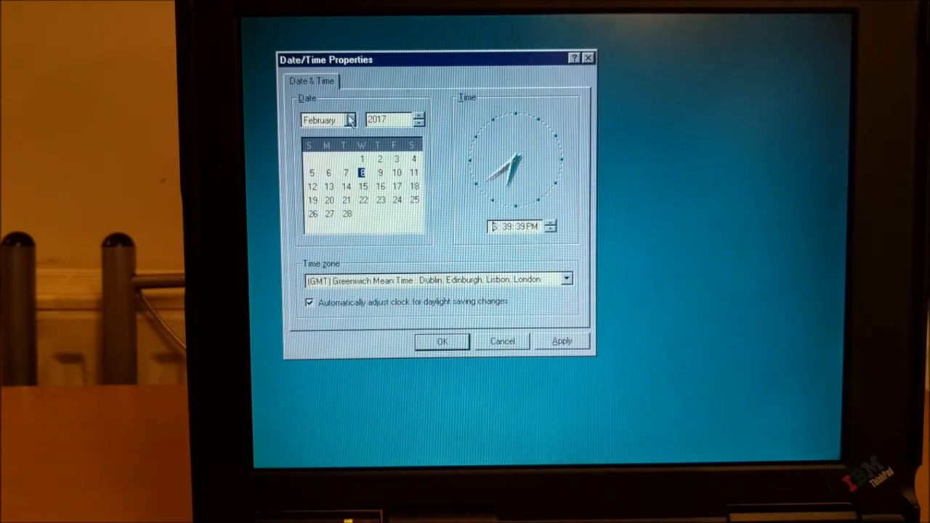
pyautogui.click(349, 119)
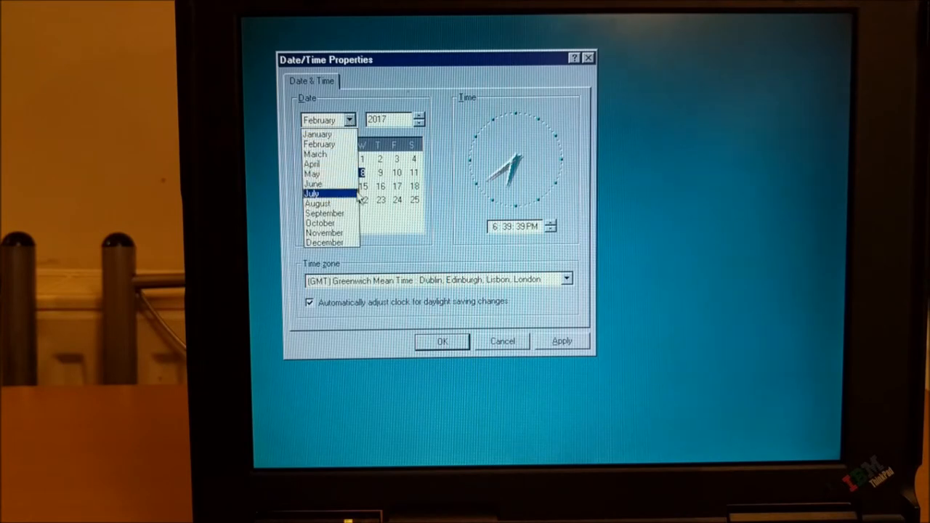
pyautogui.click(319, 203)
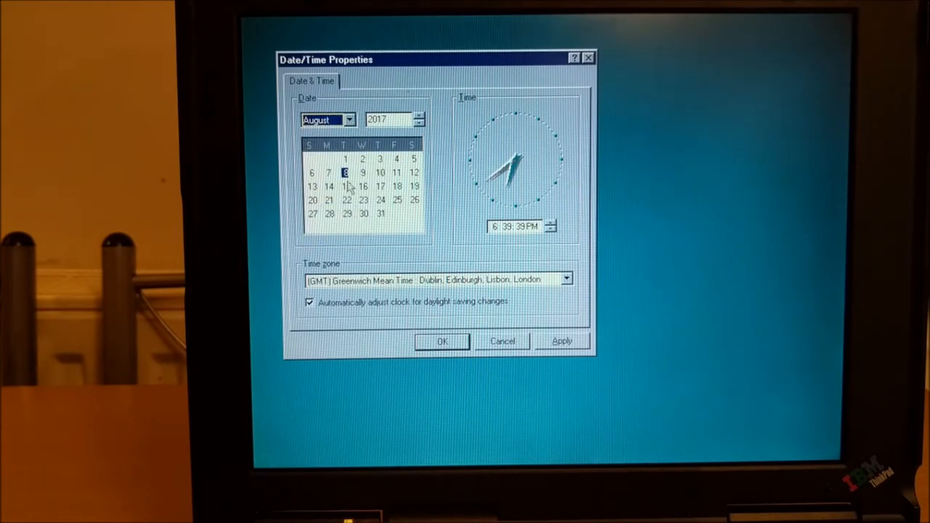
pyautogui.moveTo(376, 231)
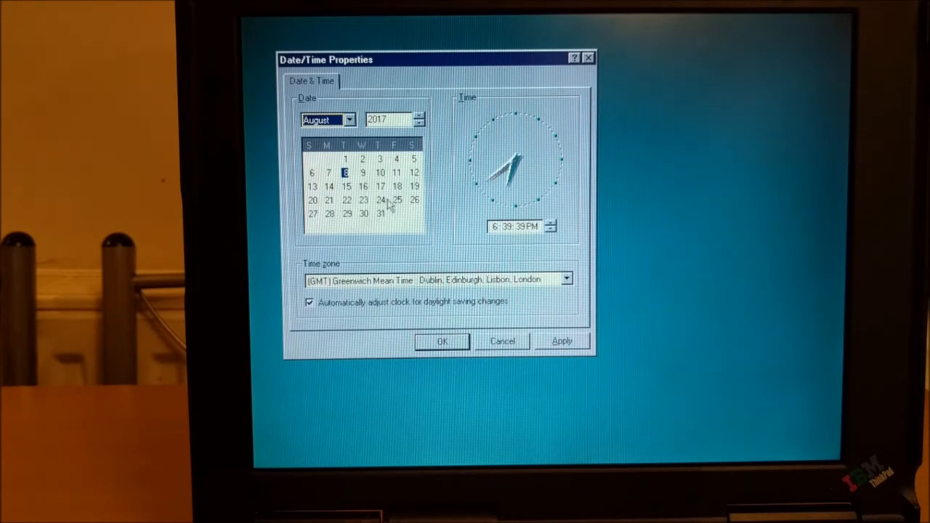
pyautogui.moveTo(283, 202)
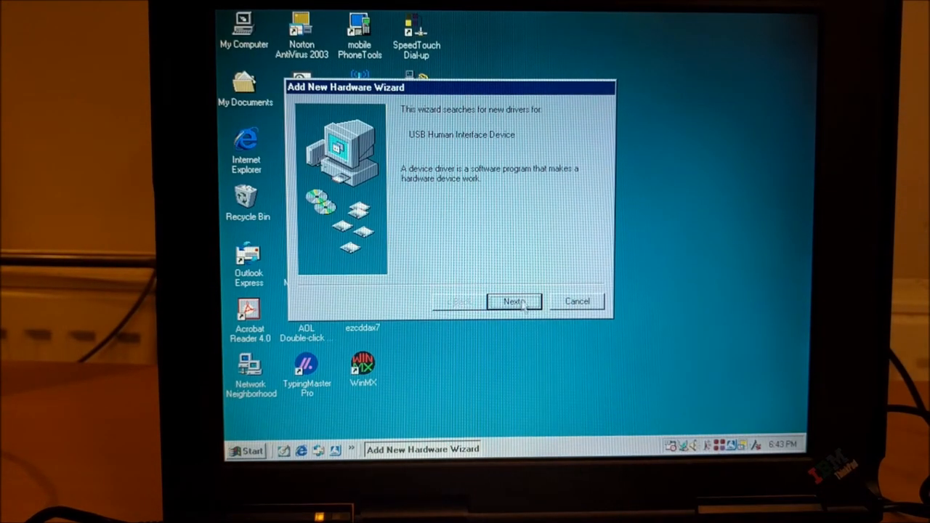
# Abandon the Add New Hardware Wizard's driver search for the USB Human Interface Device
pyautogui.click(514, 300)
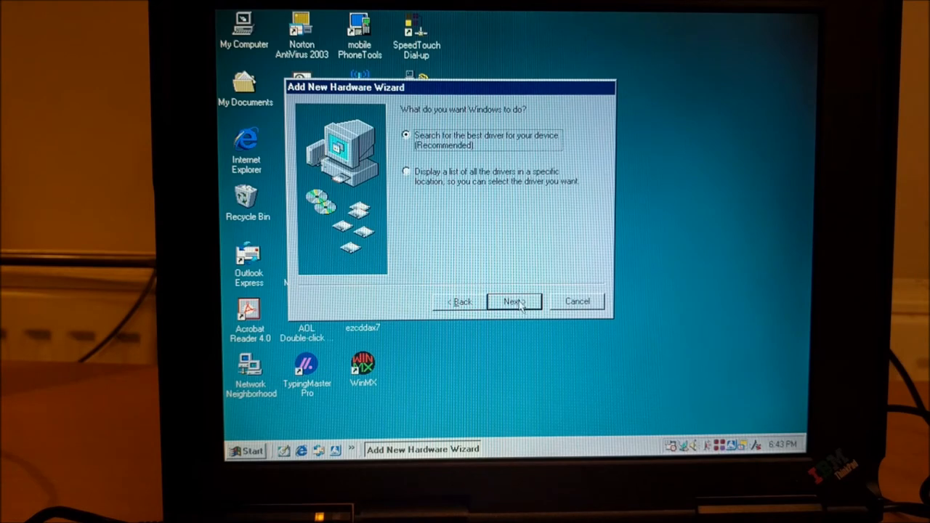
pyautogui.click(513, 301)
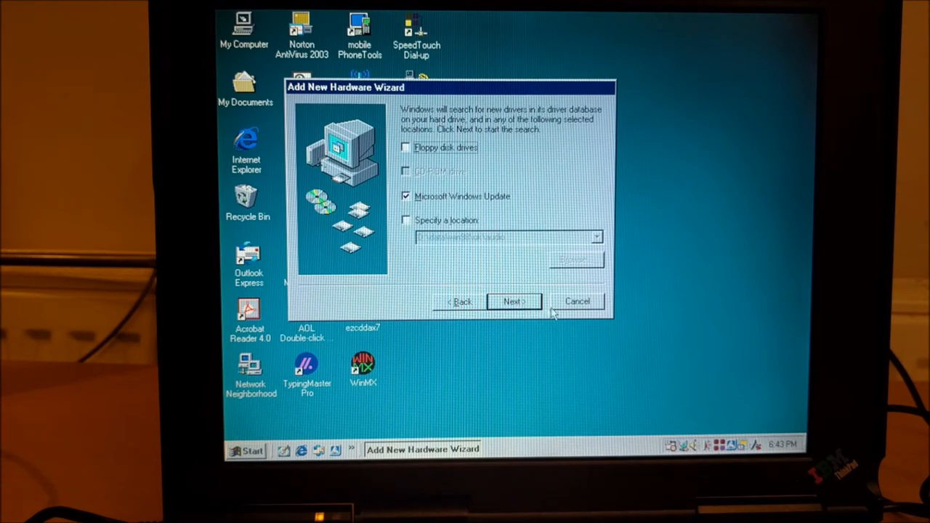
pyautogui.click(578, 301)
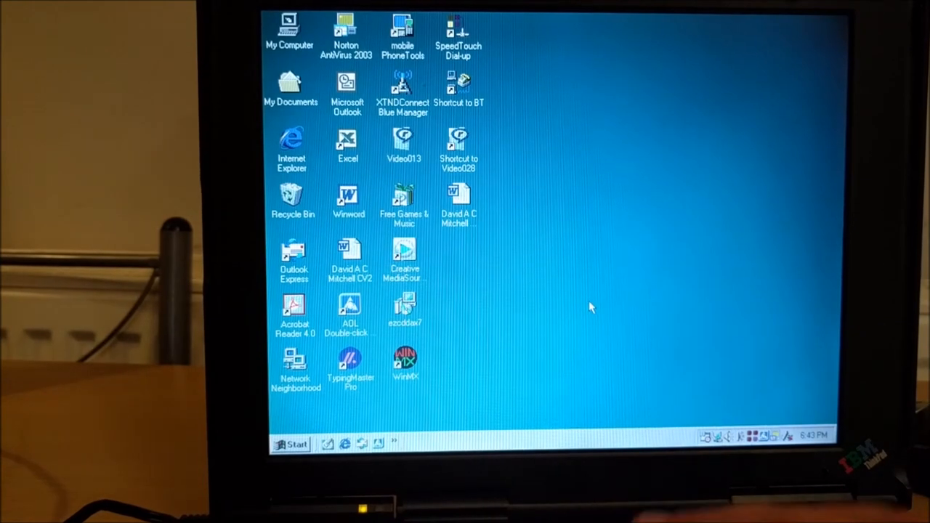
pyautogui.moveTo(738, 366)
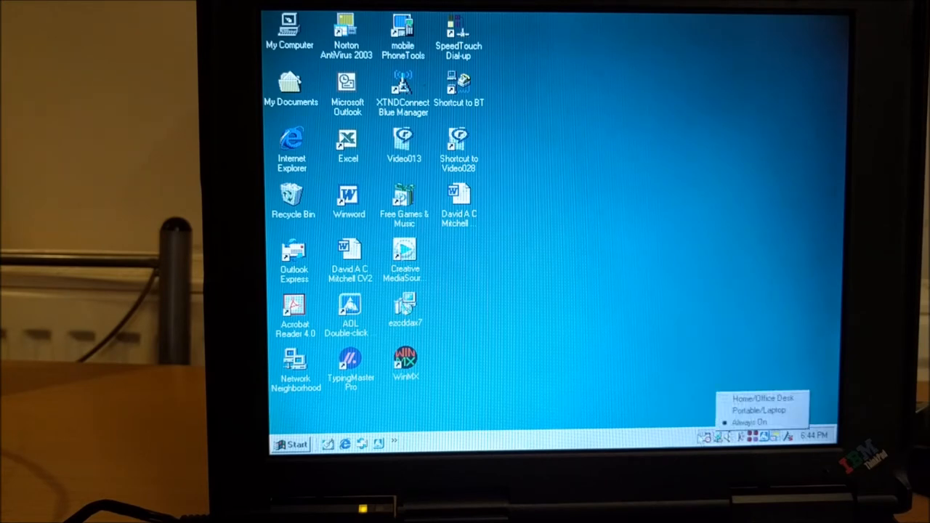
# Dismiss the power schemes tray menu and open the Recycle Bin from the desktop
pyautogui.click(636, 375)
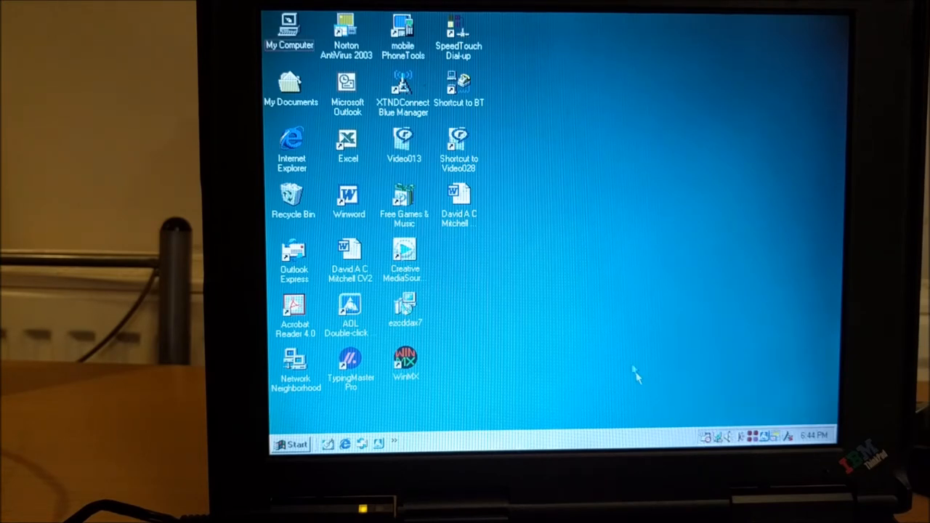
pyautogui.moveTo(375, 22)
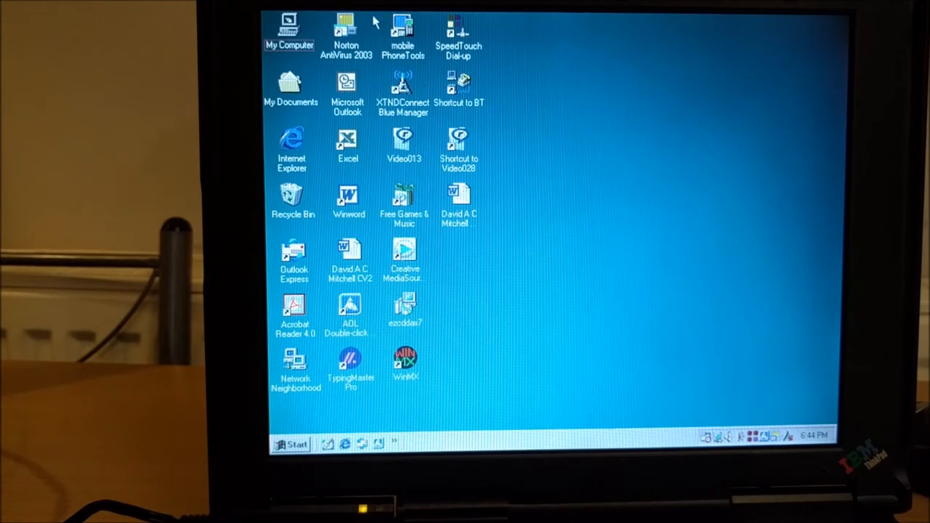
pyautogui.moveTo(351, 32)
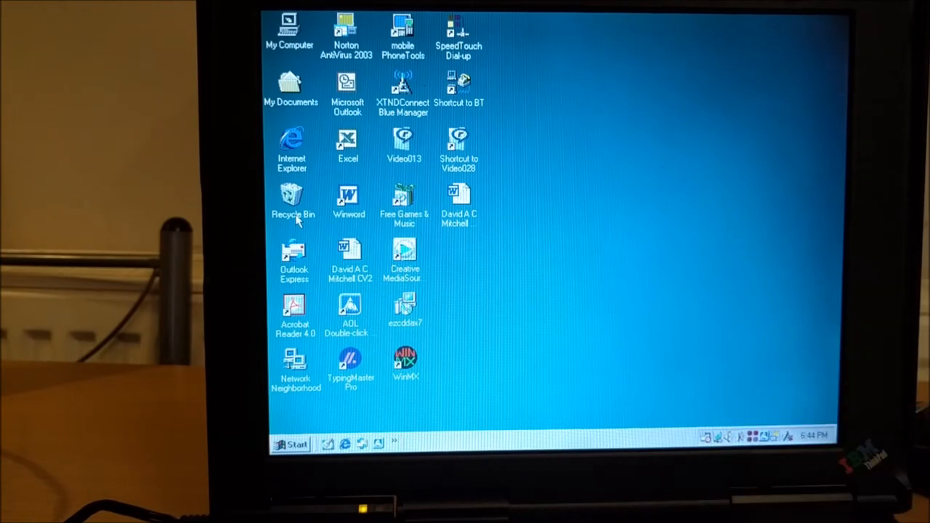
pyautogui.doubleClick(292, 197)
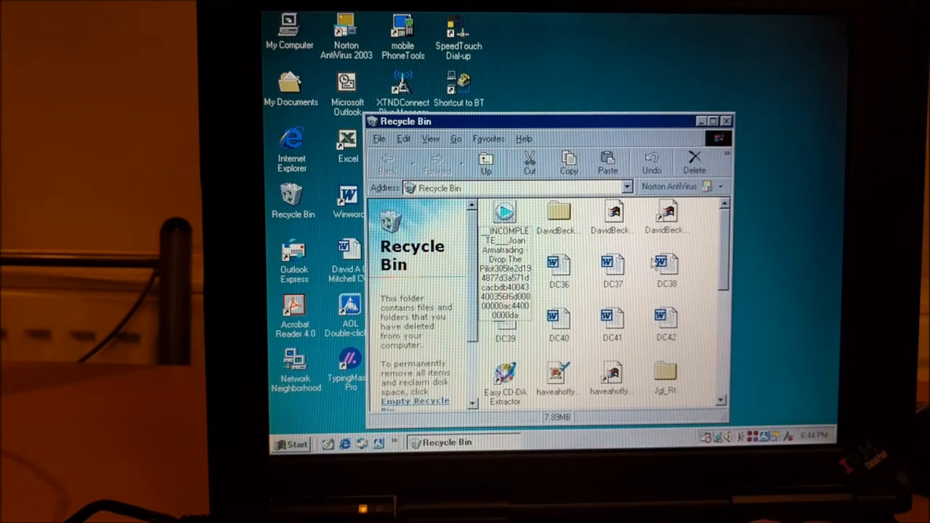
pyautogui.moveTo(638, 292)
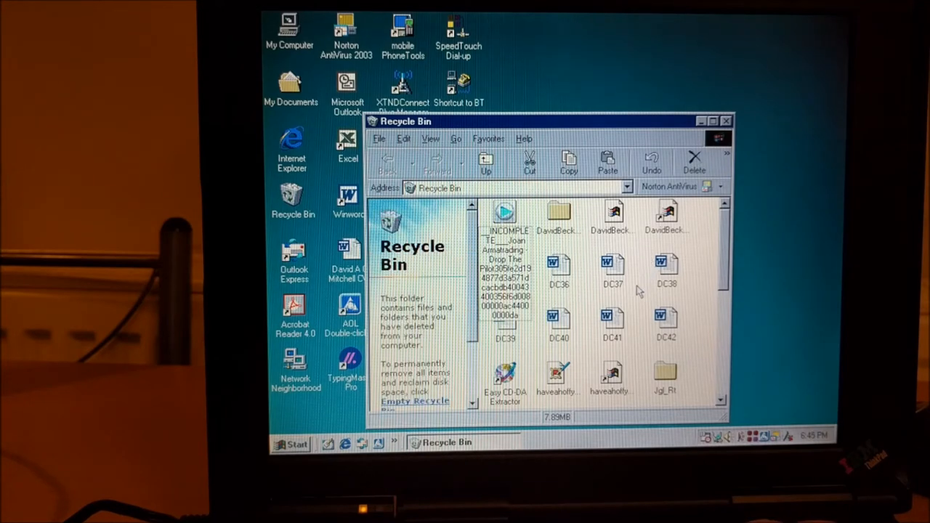
pyautogui.moveTo(619, 316)
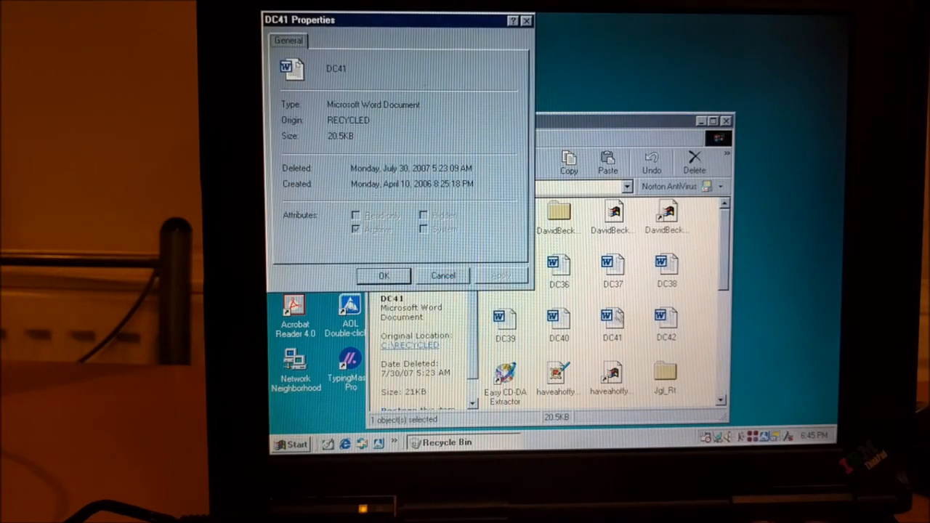
# Close DC41 Properties, move the Recycle Bin window right and dismiss the AOL 8.0 popup
pyautogui.click(442, 276)
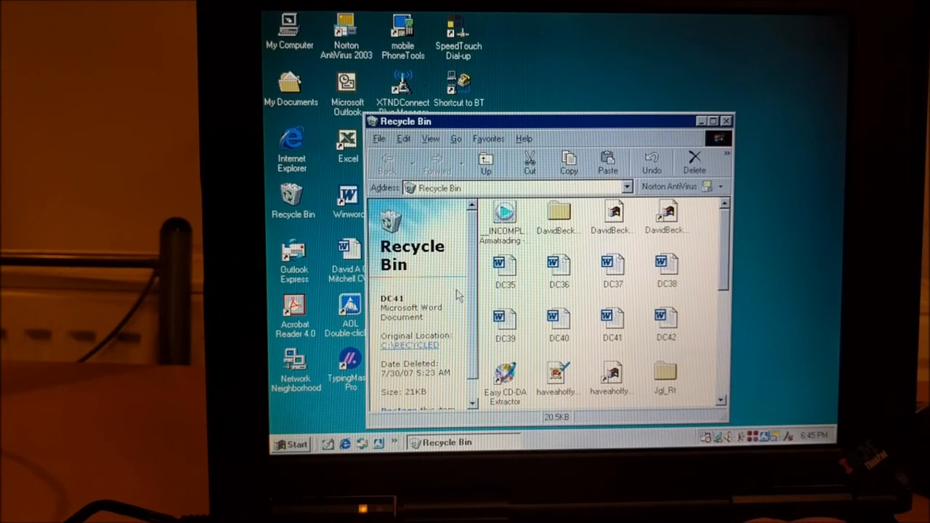
pyautogui.moveTo(482, 291)
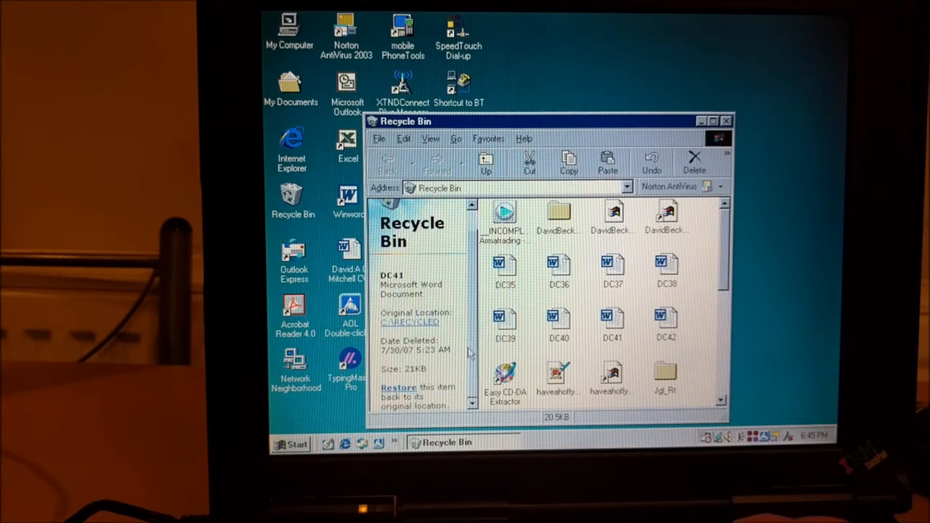
pyautogui.moveTo(395, 386)
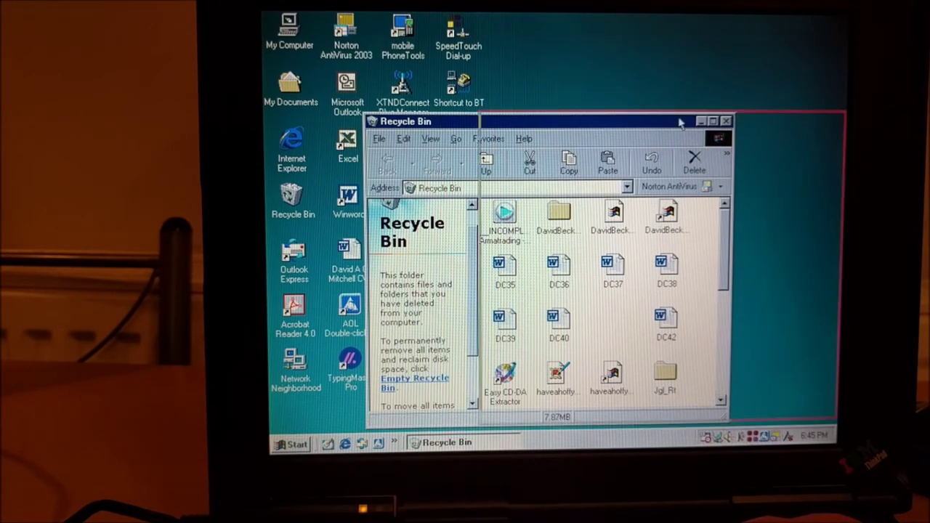
pyautogui.moveTo(421, 122); pyautogui.dragTo(583, 76)
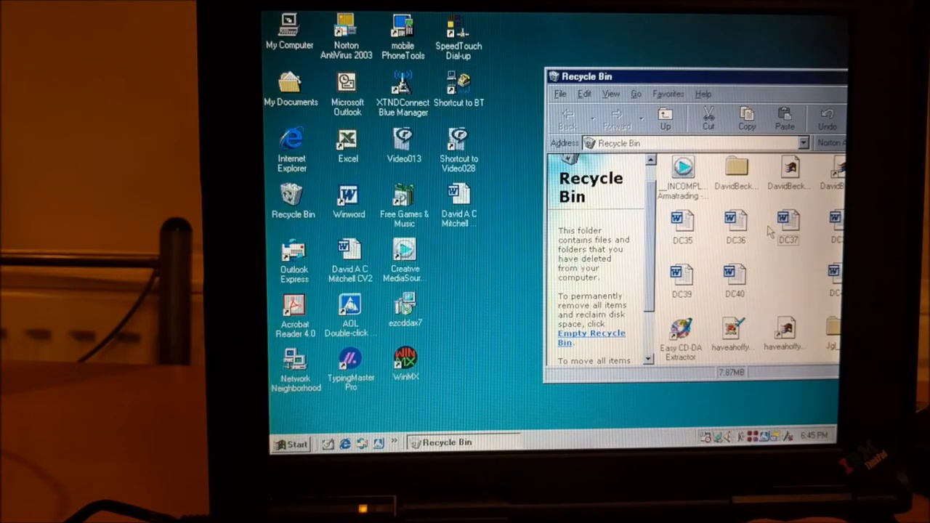
pyautogui.click(735, 226)
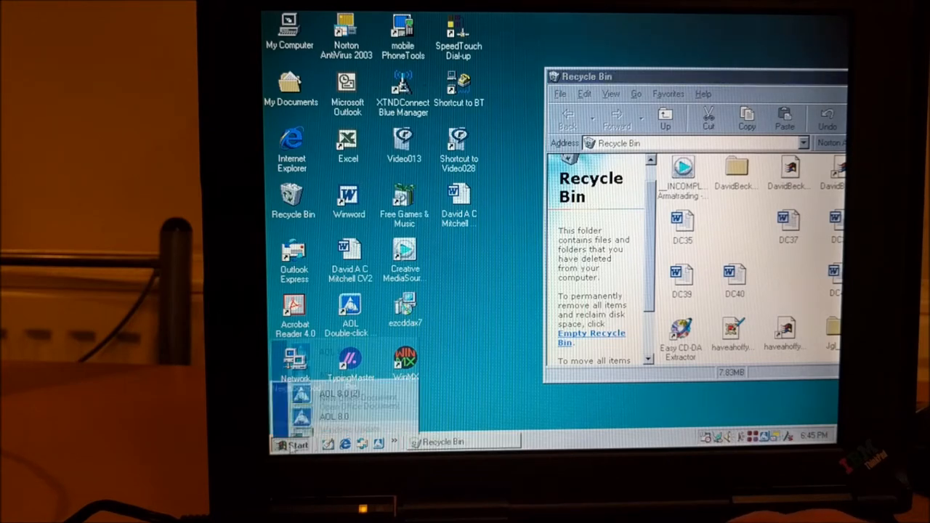
pyautogui.click(334, 279)
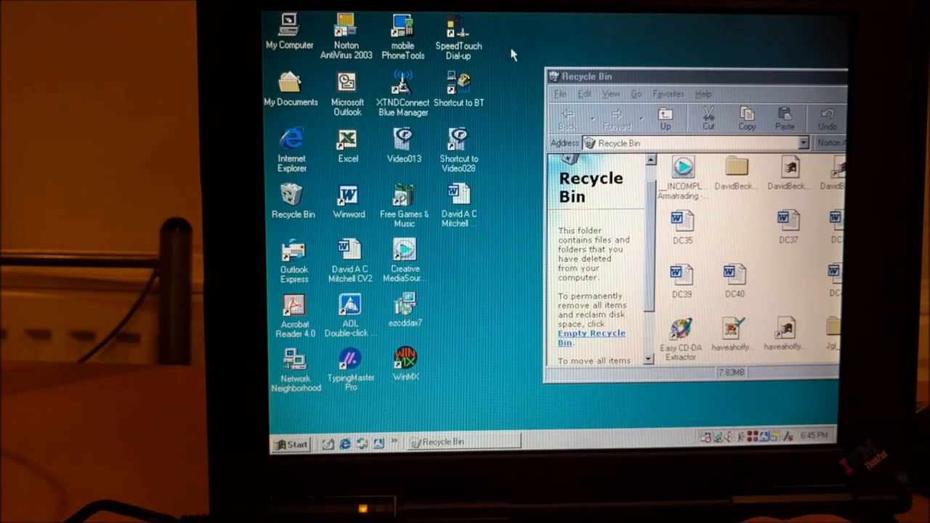
# Open My Pictures from My Documents and close the browser window showing Image008
pyautogui.doubleClick(291, 83)
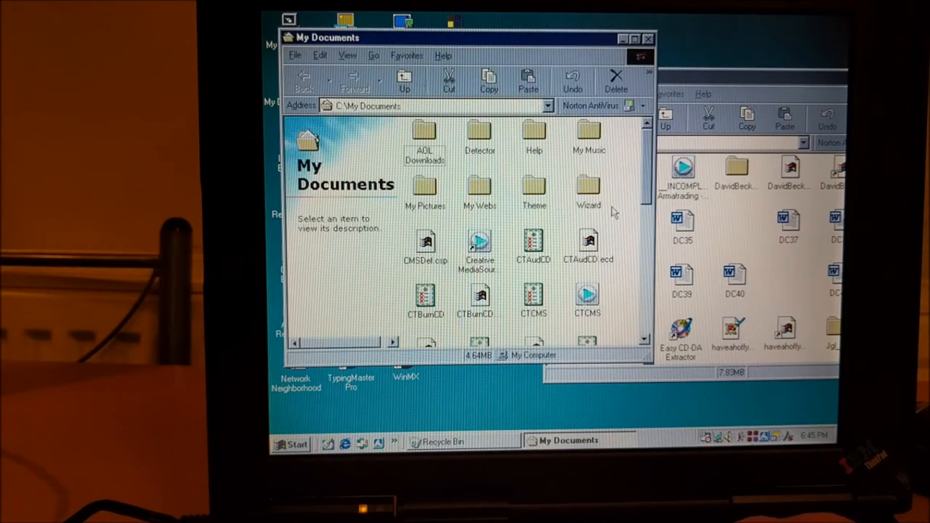
pyautogui.scroll(-3)
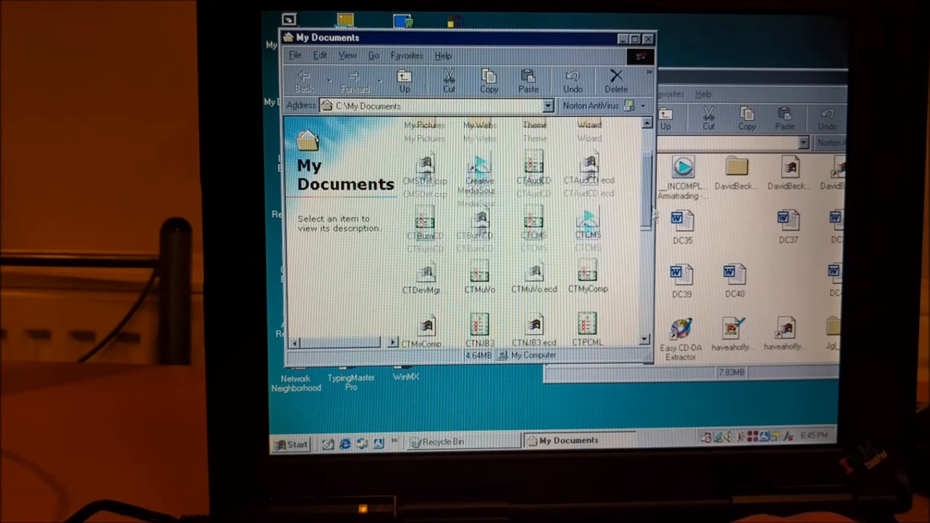
pyautogui.scroll(3)
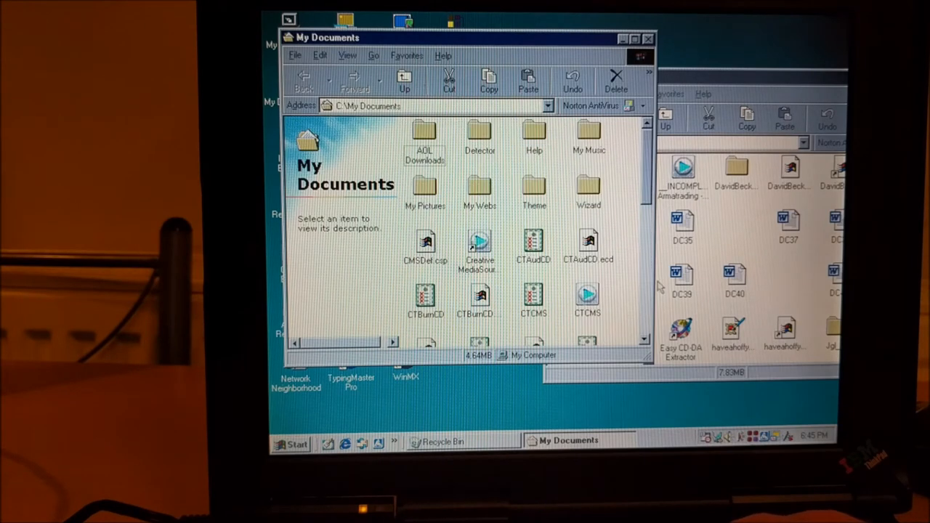
pyautogui.scroll(-3)
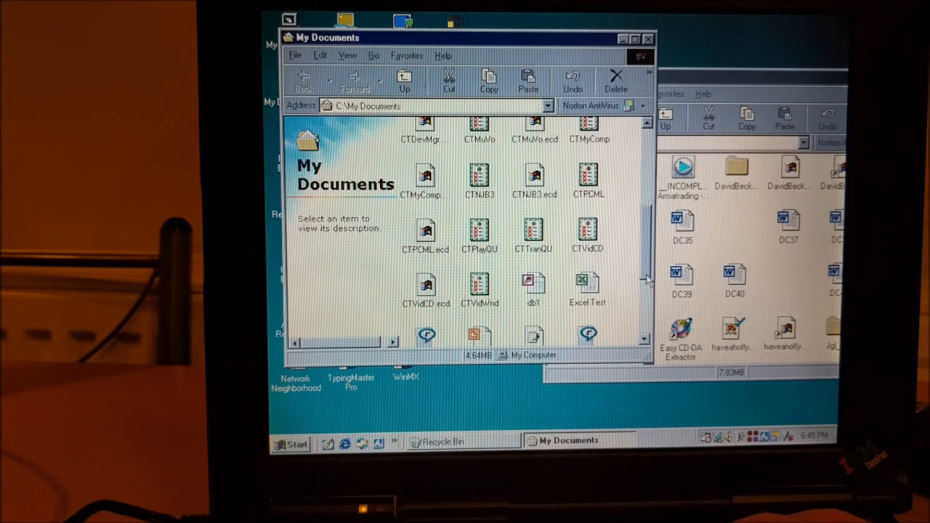
pyautogui.scroll(-3)
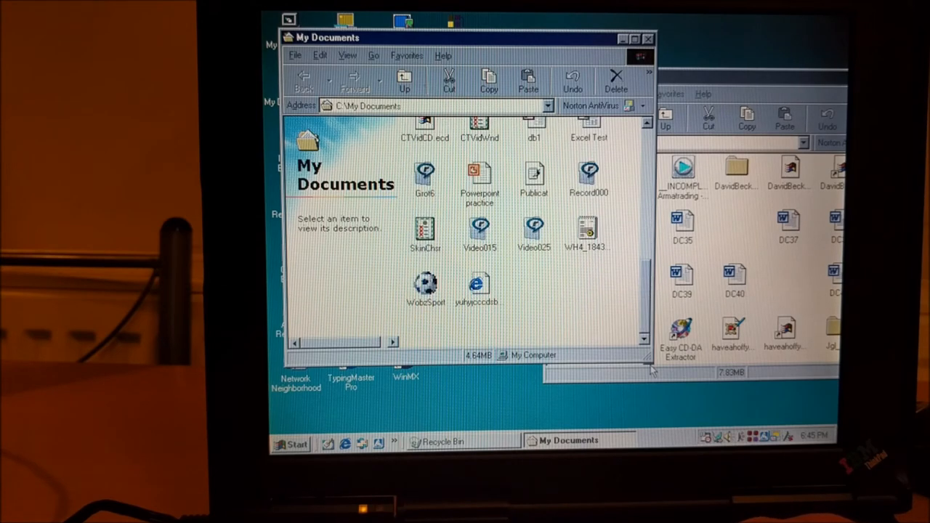
pyautogui.scroll(3)
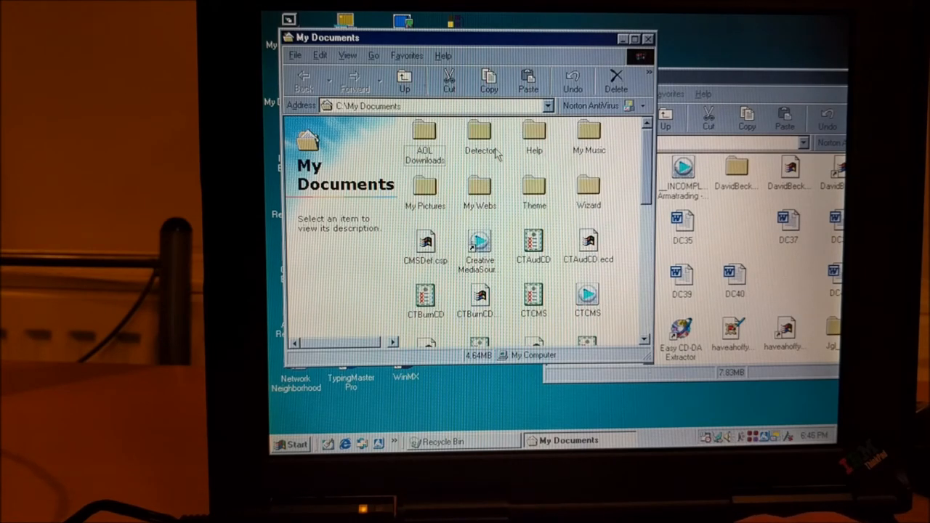
pyautogui.click(424, 189)
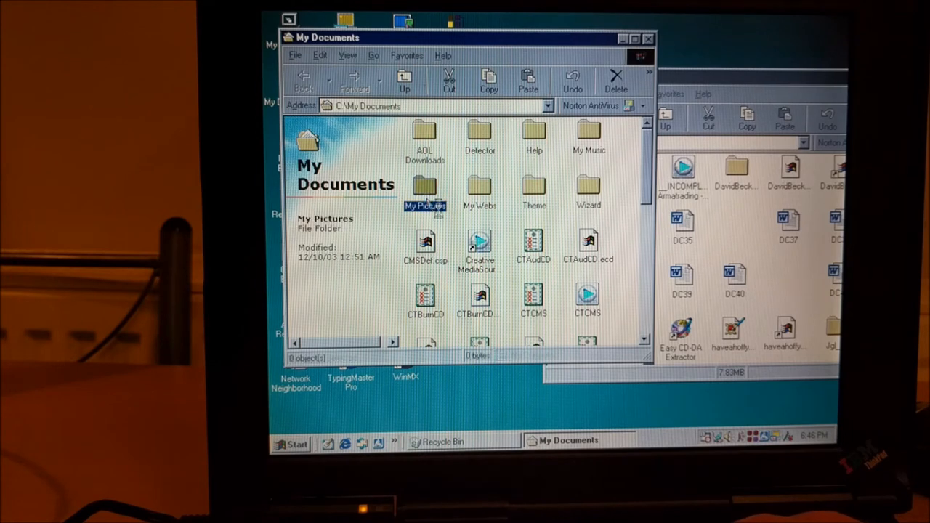
pyautogui.doubleClick(424, 190)
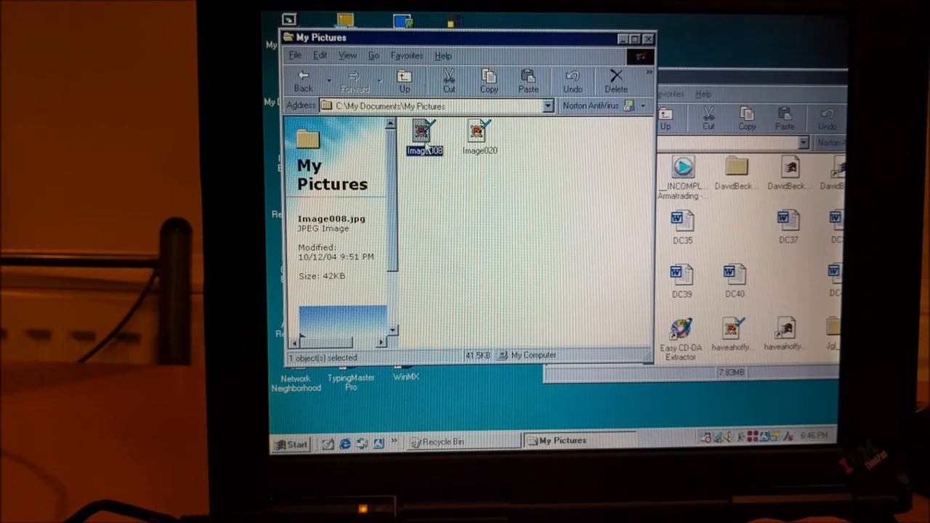
pyautogui.moveTo(574, 211)
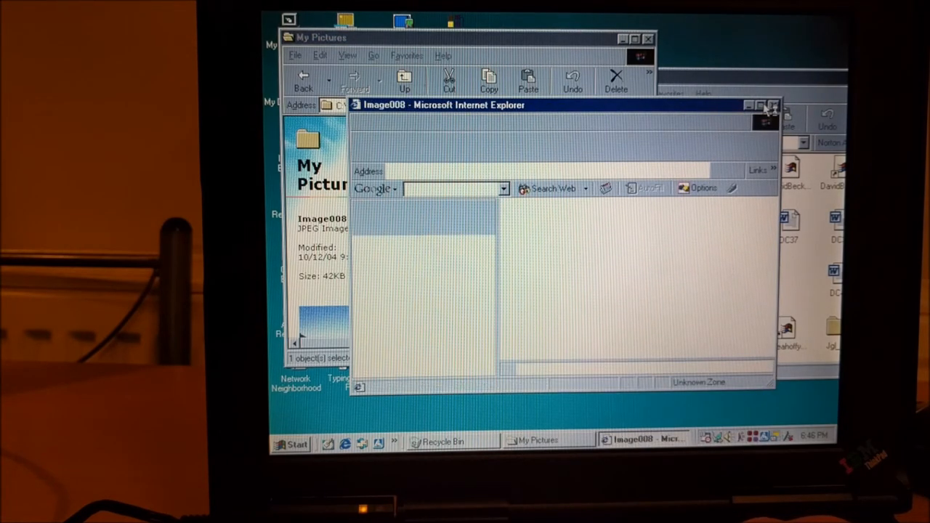
pyautogui.click(761, 104)
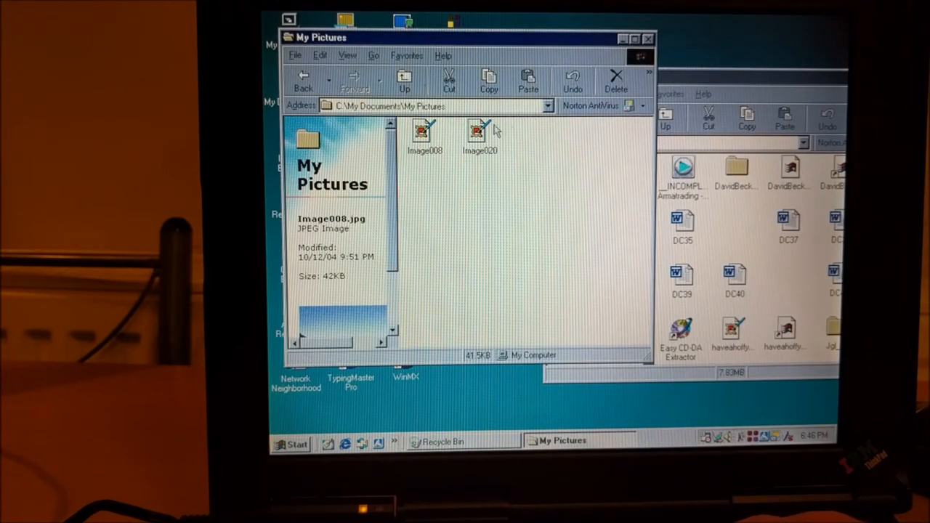
# Open the Image020 photo in Internet Explorer, then close the viewer
pyautogui.click(478, 134)
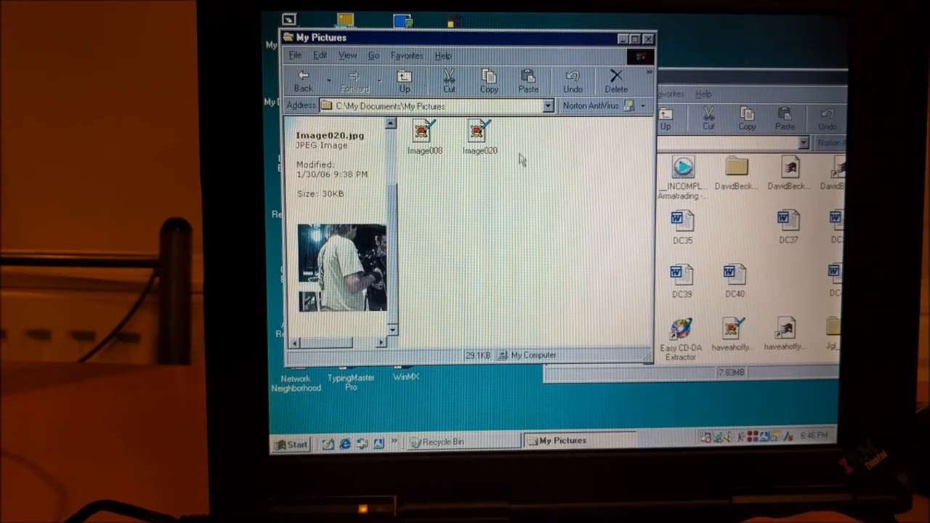
pyautogui.click(478, 134)
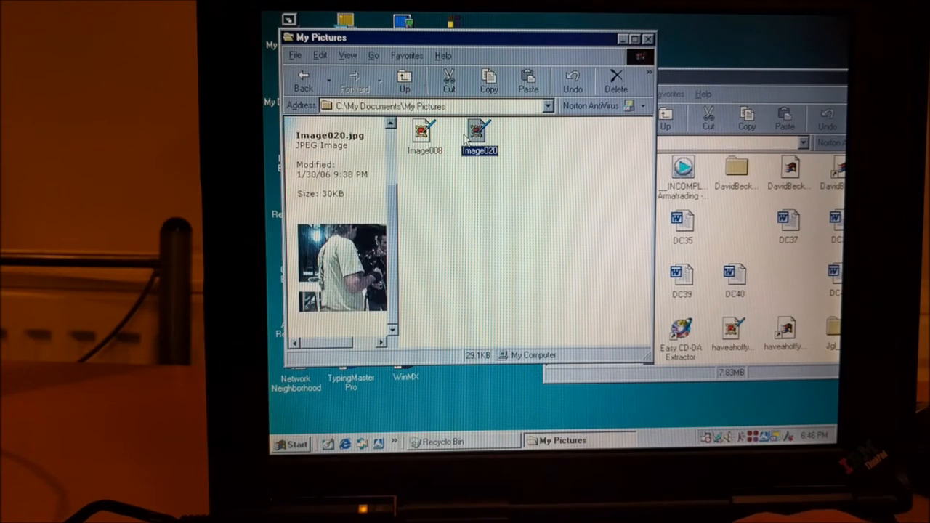
pyautogui.moveTo(598, 157)
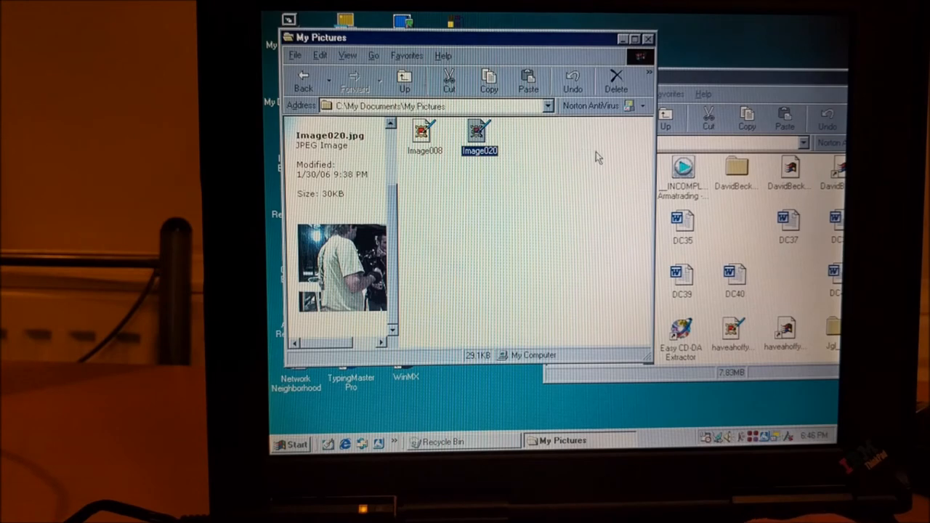
pyautogui.moveTo(584, 149)
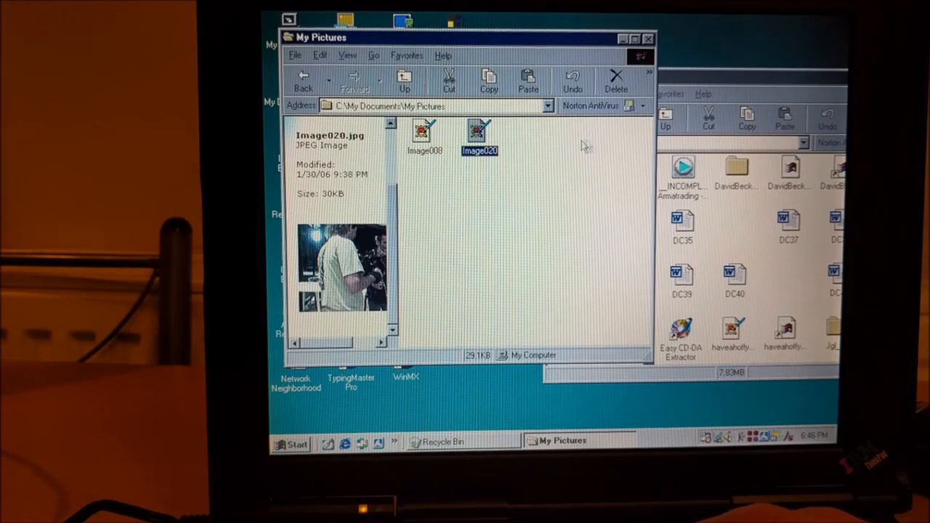
pyautogui.doubleClick(479, 134)
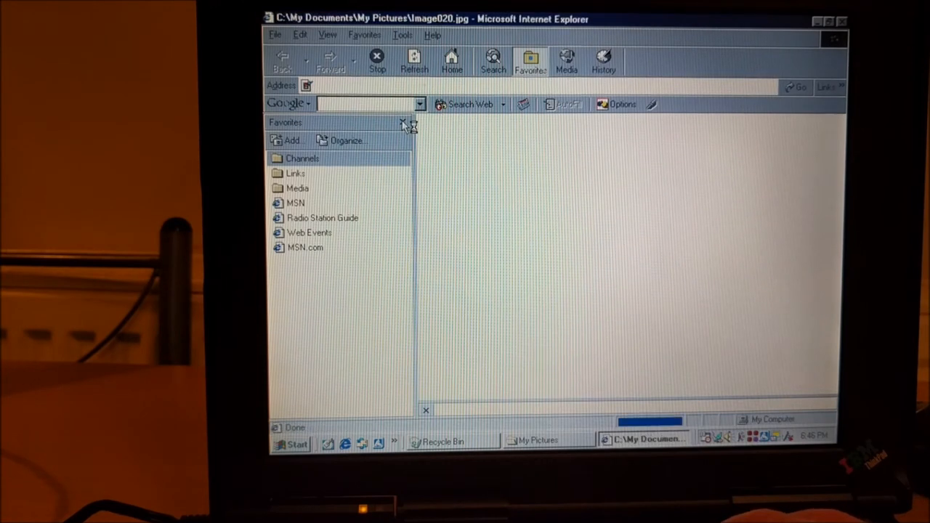
pyautogui.click(404, 122)
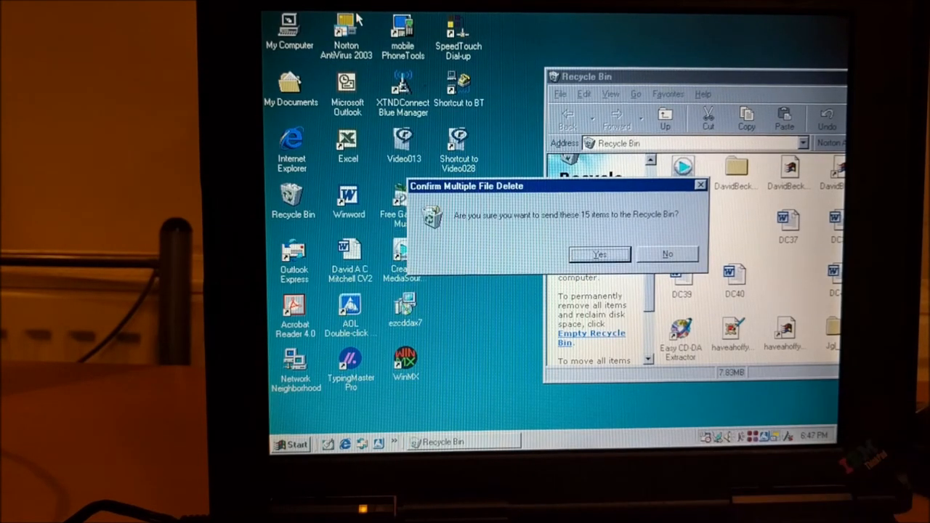
# Send the 15 desktop items including programs to the Recycle Bin and close its window
pyautogui.click(599, 253)
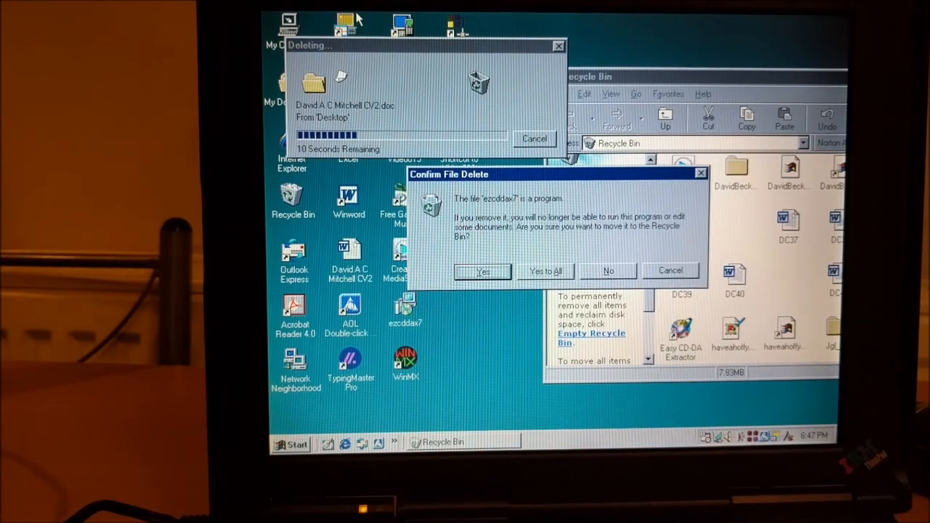
pyautogui.click(482, 272)
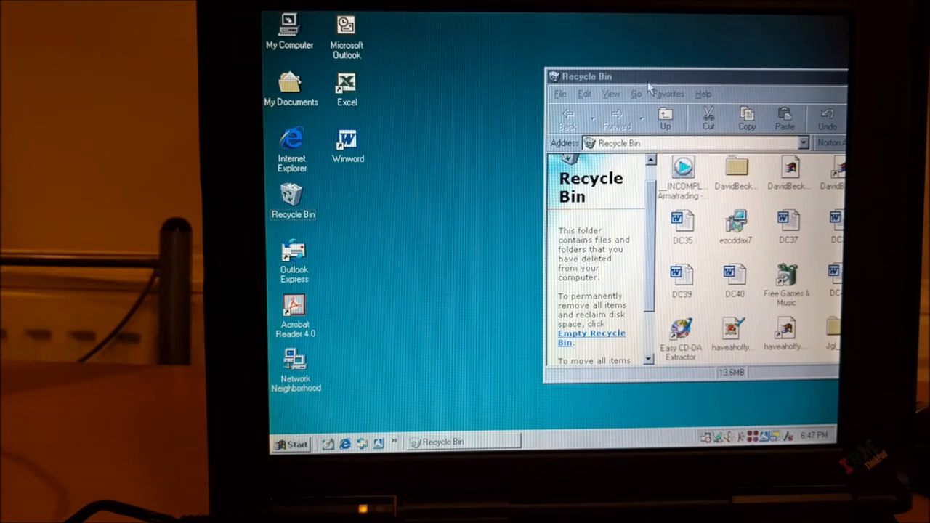
pyautogui.moveTo(694, 76); pyautogui.dragTo(636, 64)
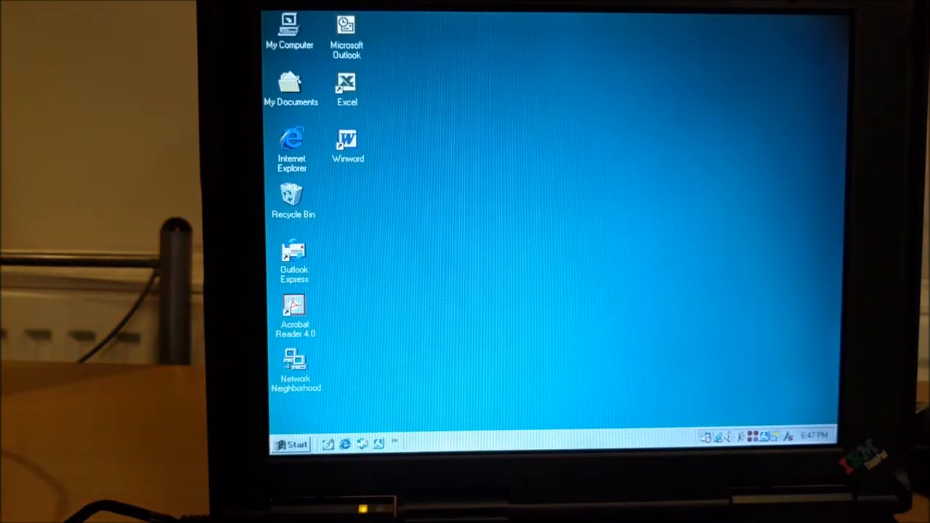
pyautogui.click(290, 444)
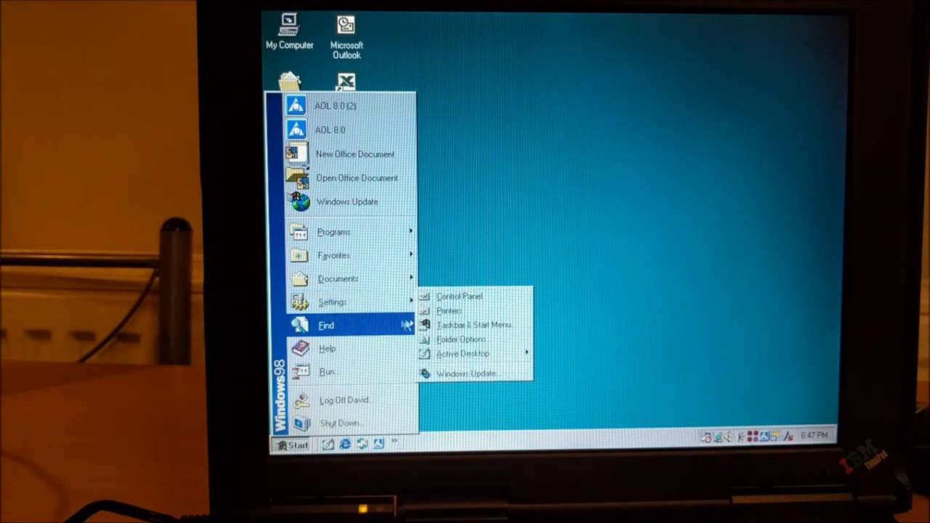
# Open Control Panel from the Start menu's Settings
pyautogui.click(472, 305)
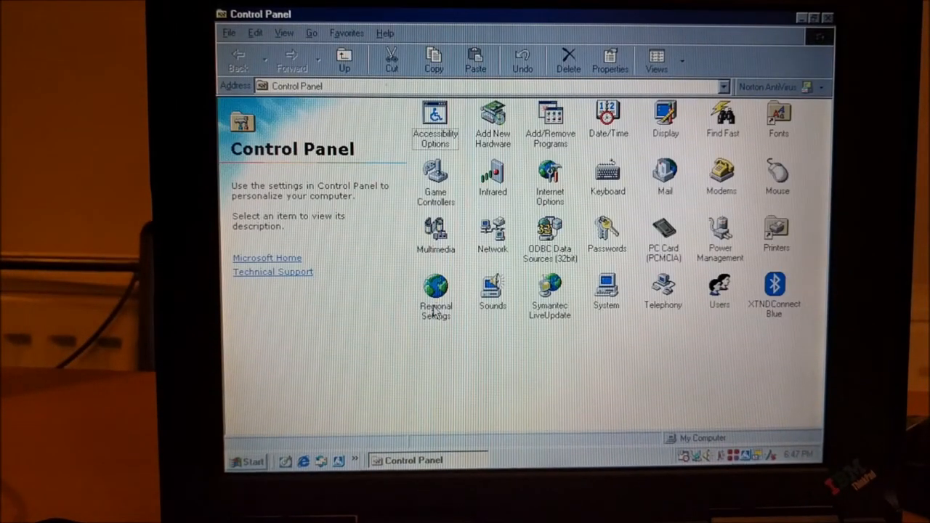
pyautogui.moveTo(508, 311)
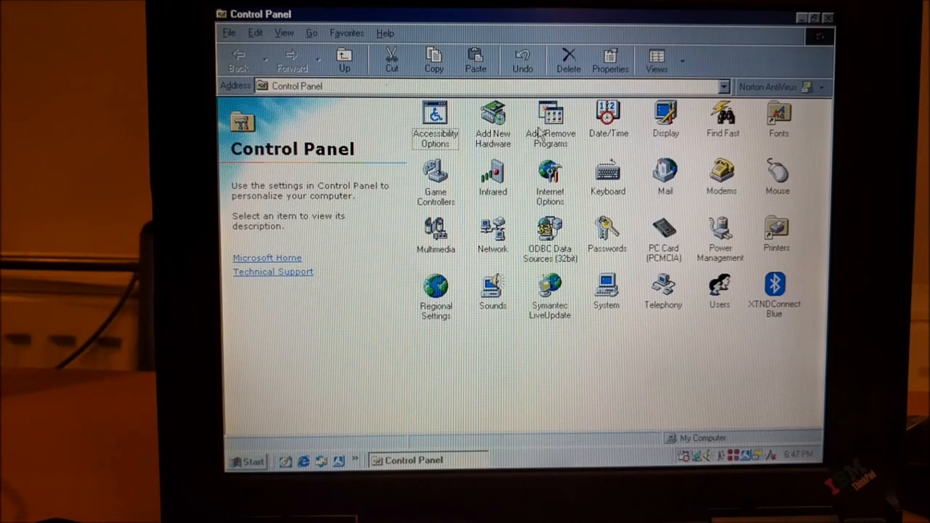
# Run the AOL UK removal from Add/Remove Programs and dismiss the 'No installed versions' message
pyautogui.doubleClick(549, 119)
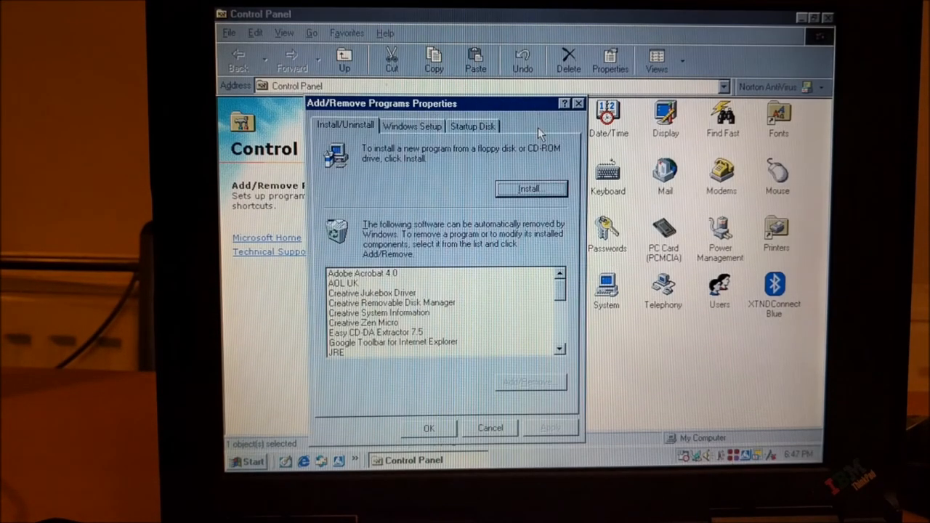
pyautogui.moveTo(351, 284)
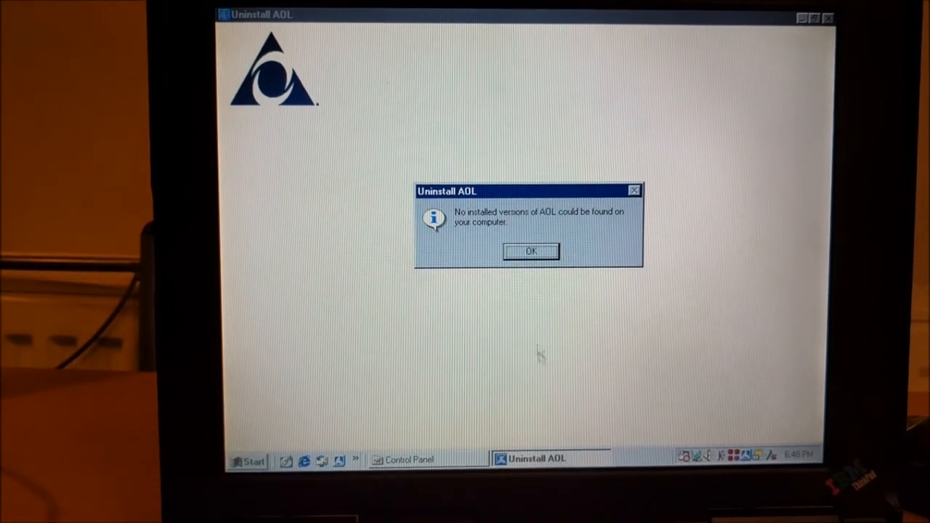
pyautogui.moveTo(537, 282)
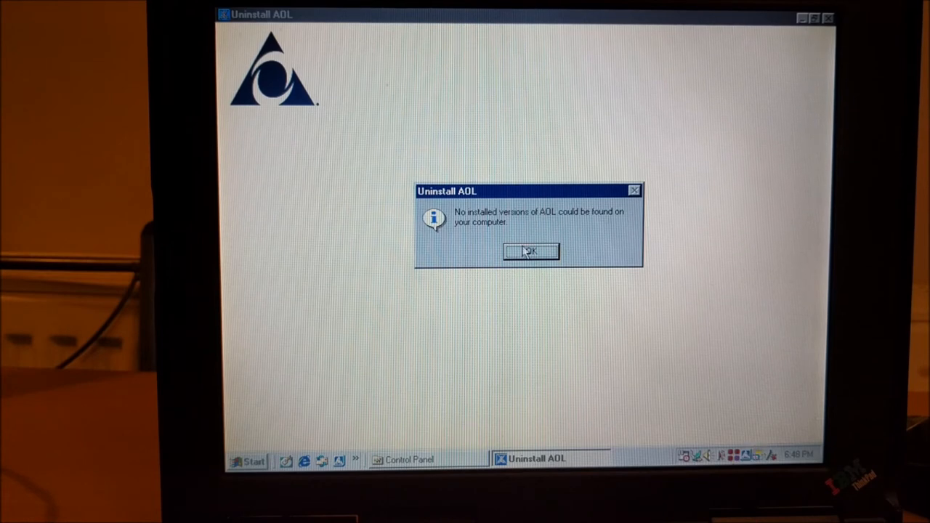
pyautogui.click(529, 250)
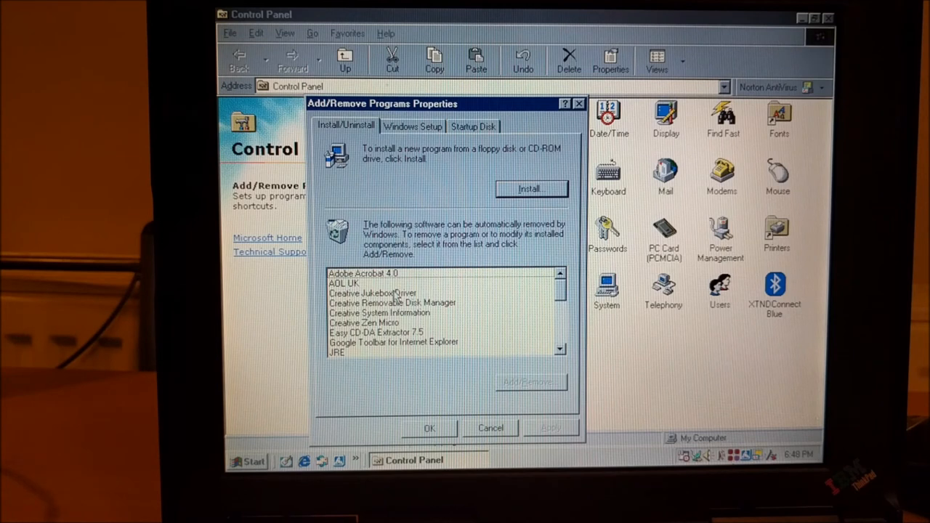
# Select Creative Jukebox Driver in the list and launch its uninstaller
pyautogui.click(372, 294)
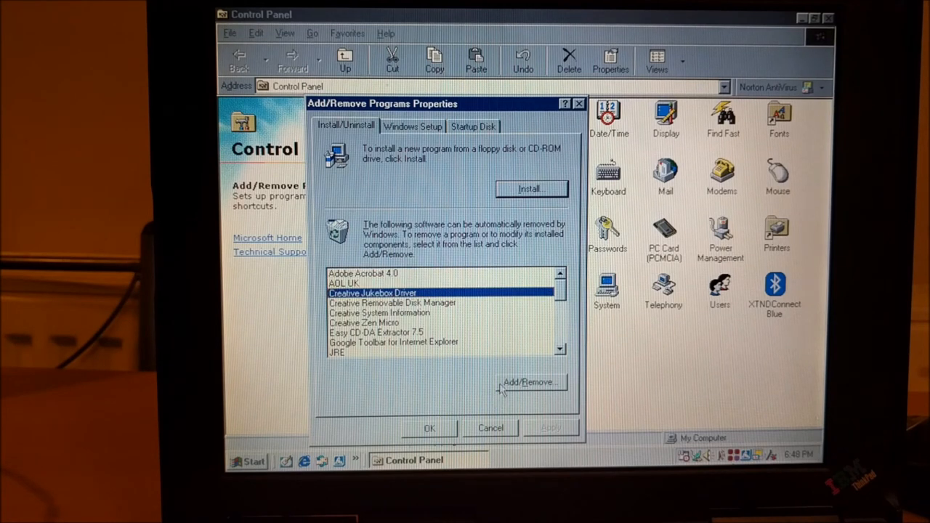
pyautogui.moveTo(505, 206)
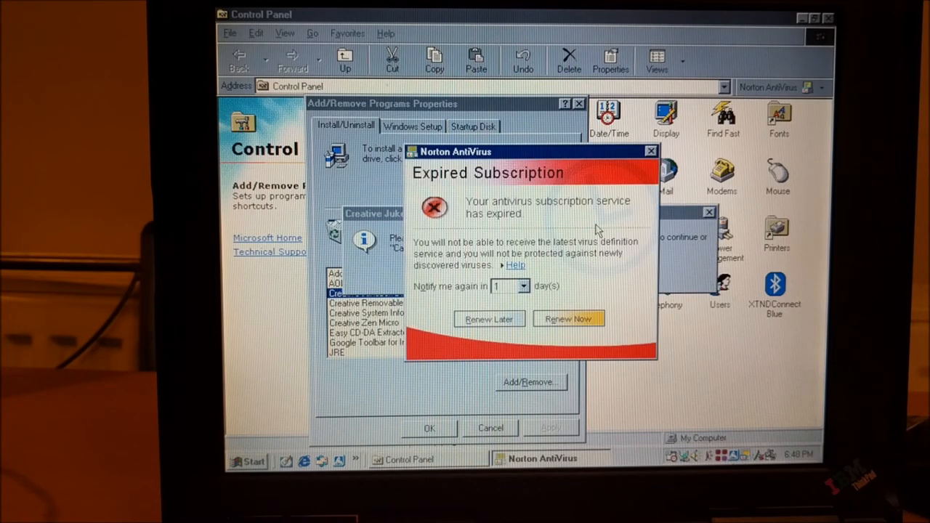
pyautogui.moveTo(610, 235)
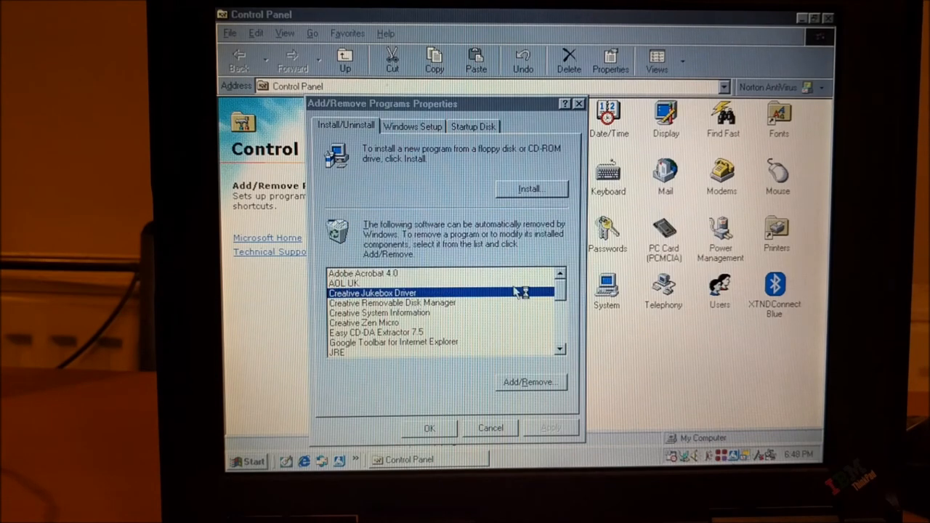
pyautogui.click(531, 382)
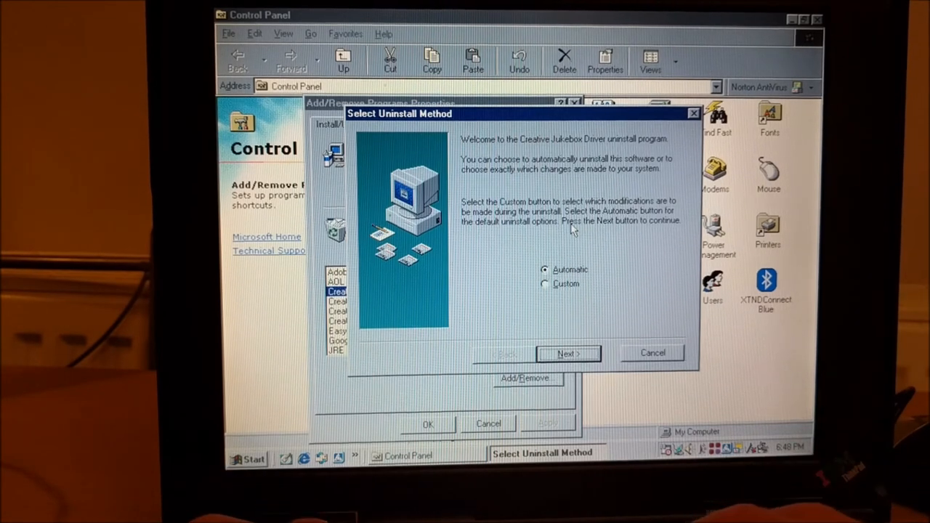
pyautogui.moveTo(366, 385)
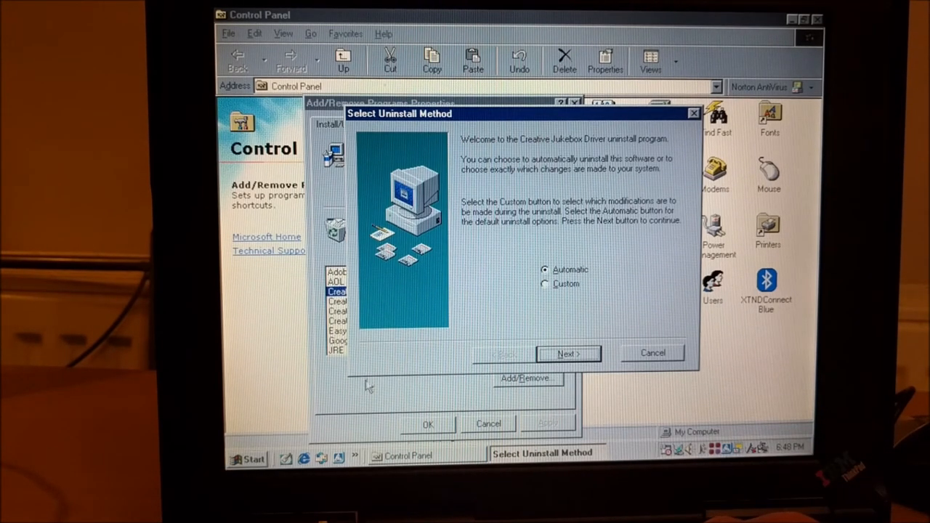
pyautogui.moveTo(378, 409)
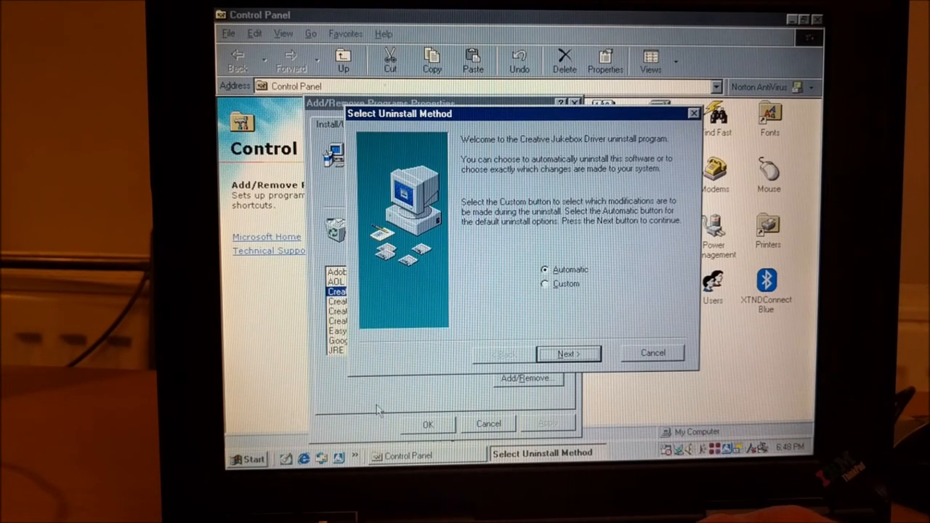
# Choose Custom uninstall, accept the private and system files, and mark both Creative driver folders for removal
pyautogui.click(544, 283)
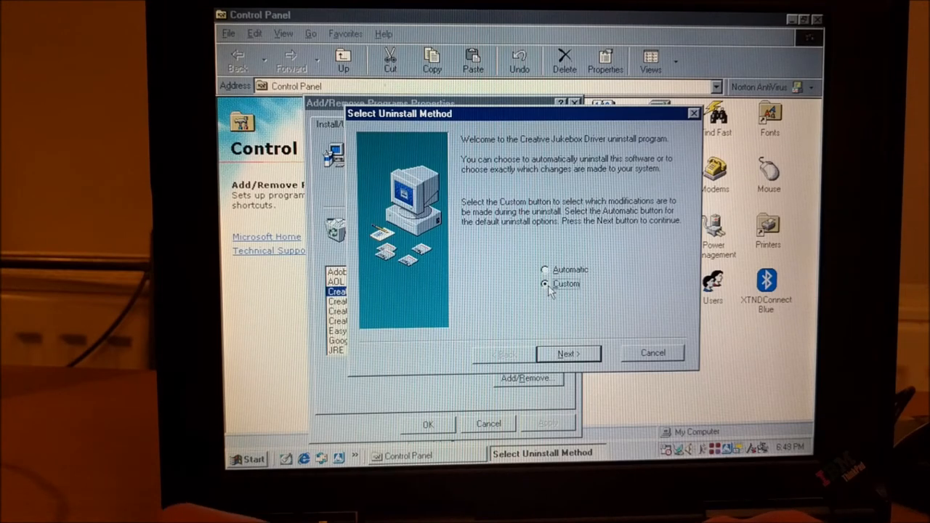
pyautogui.click(568, 354)
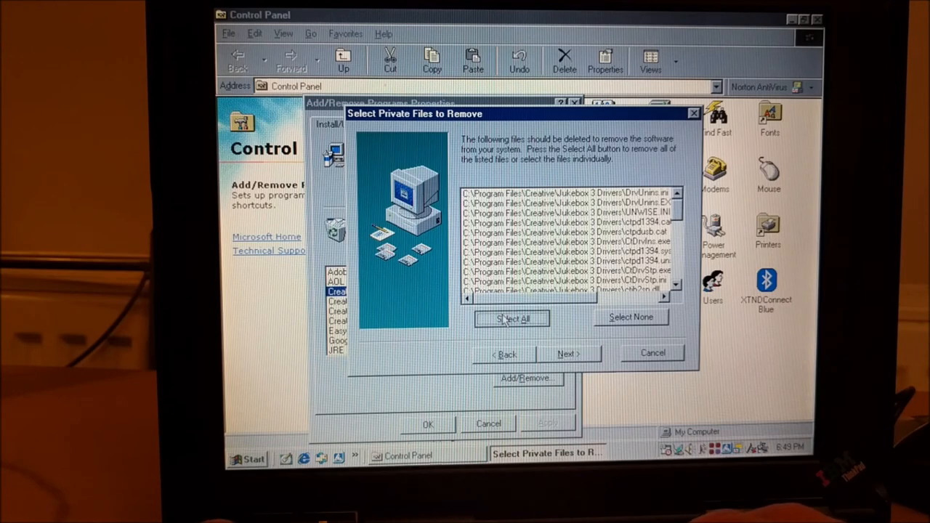
pyautogui.click(568, 355)
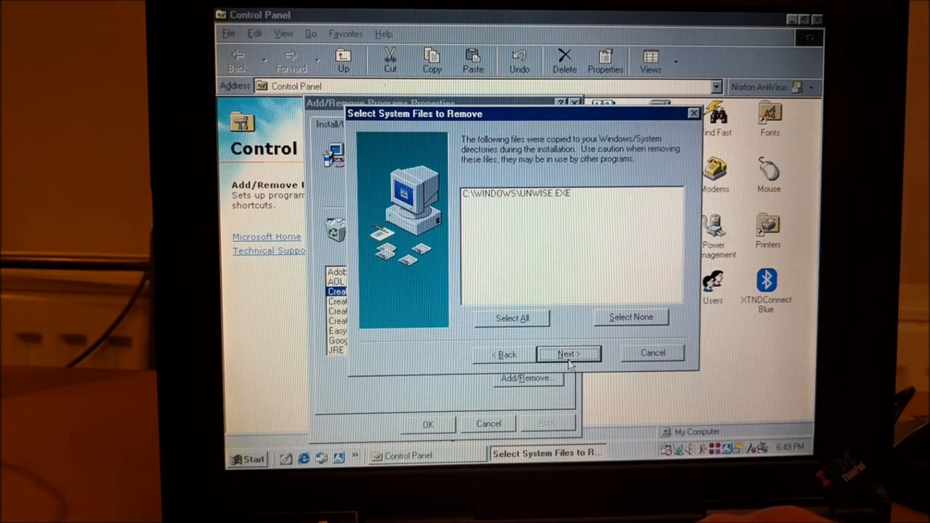
pyautogui.moveTo(531, 323)
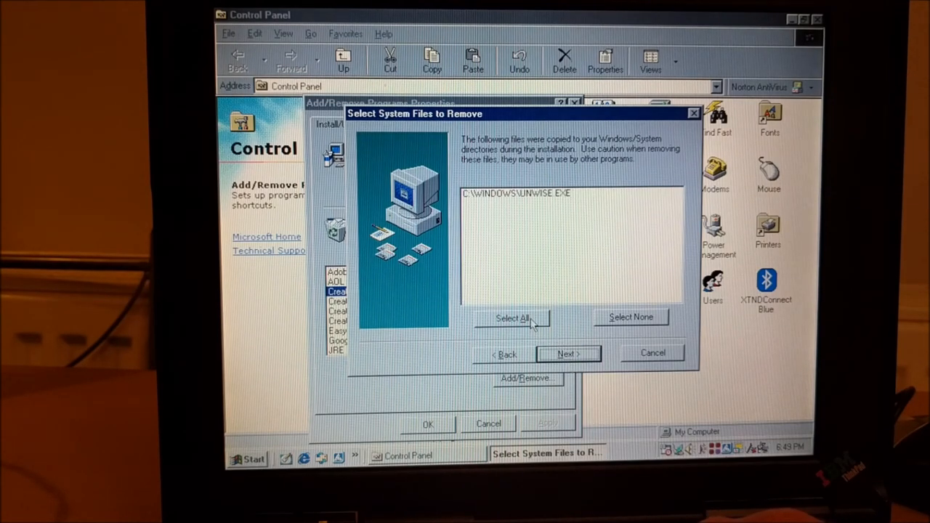
pyautogui.click(567, 354)
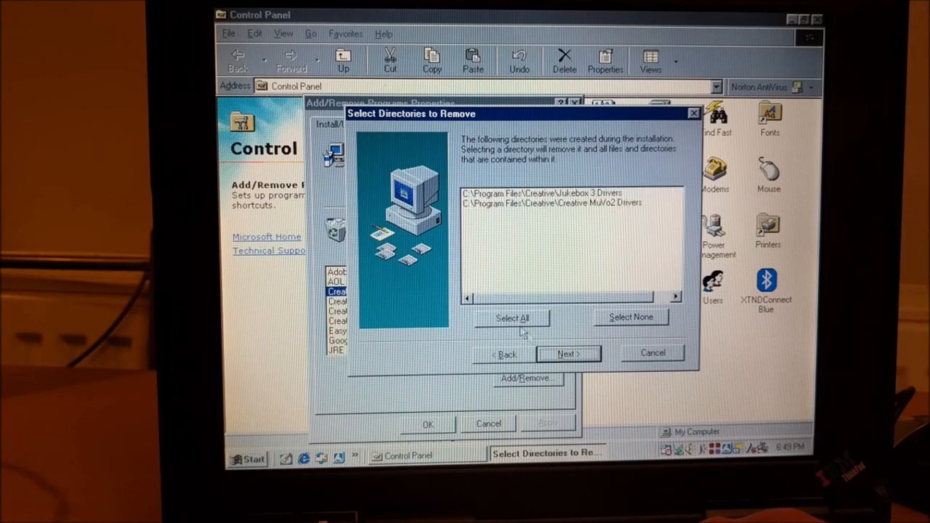
pyautogui.click(511, 318)
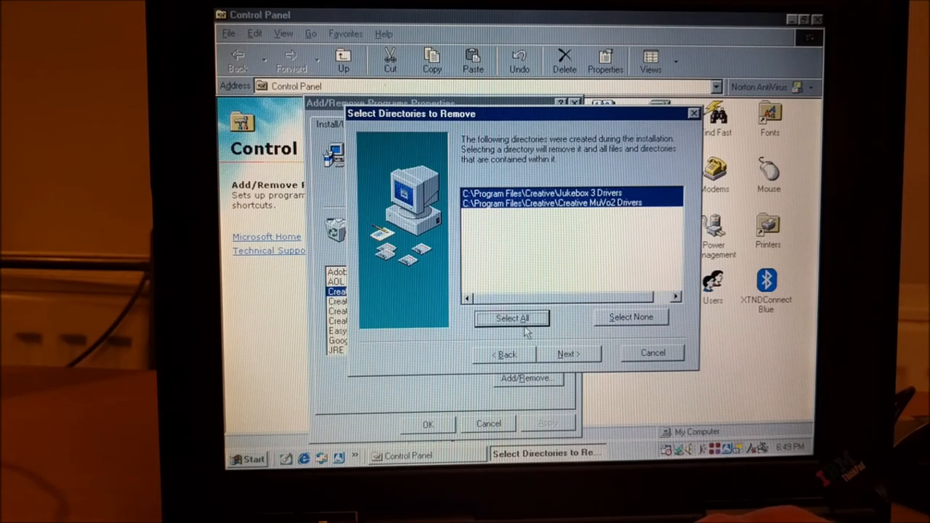
pyautogui.click(567, 355)
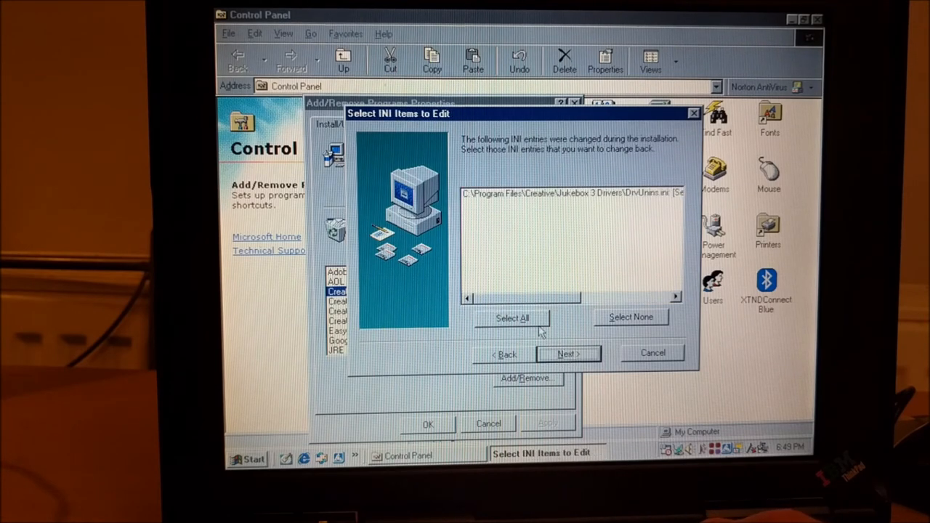
# Mark the INI entry and all four registry keys, accept the sub-systems, and reach the Perform Uninstall page
pyautogui.click(512, 317)
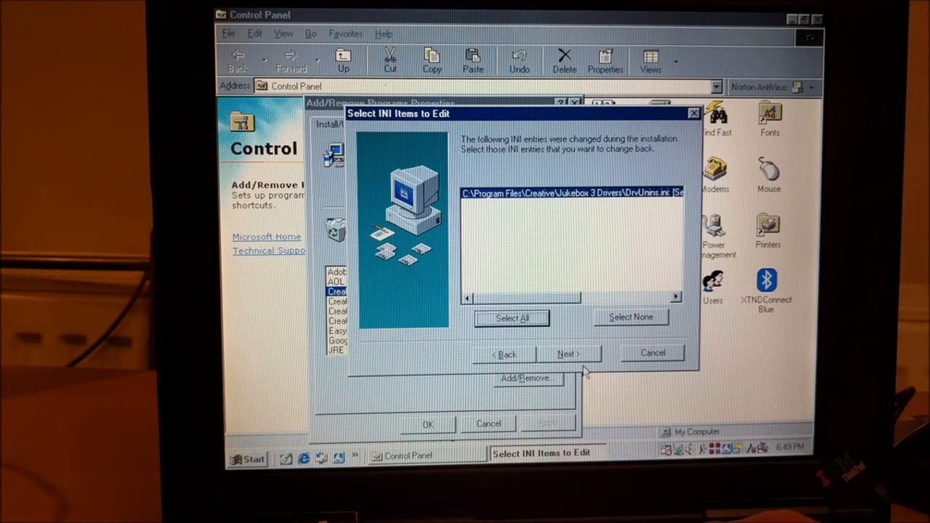
pyautogui.click(567, 354)
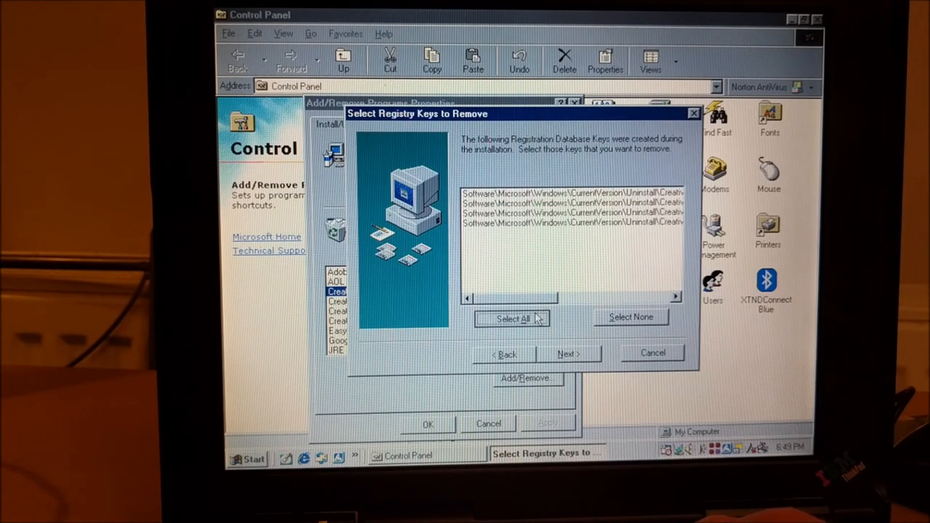
pyautogui.click(511, 316)
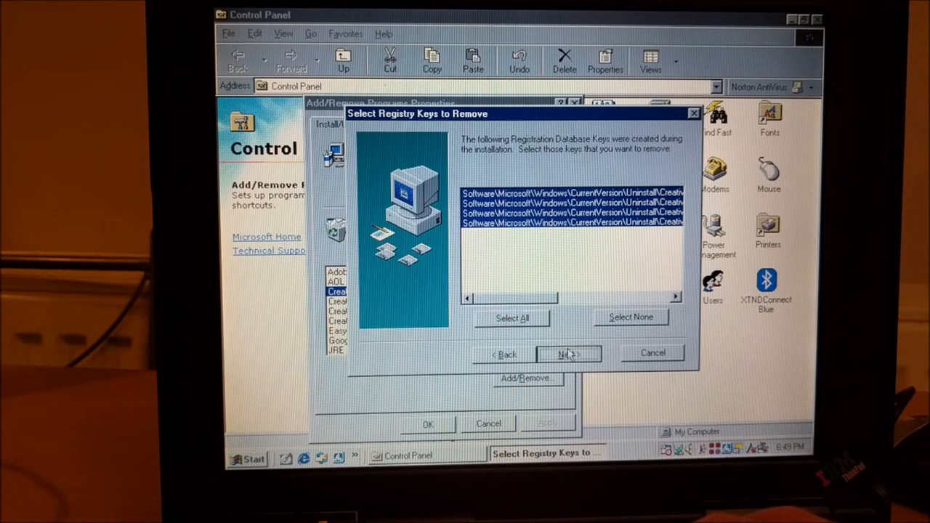
pyautogui.click(570, 355)
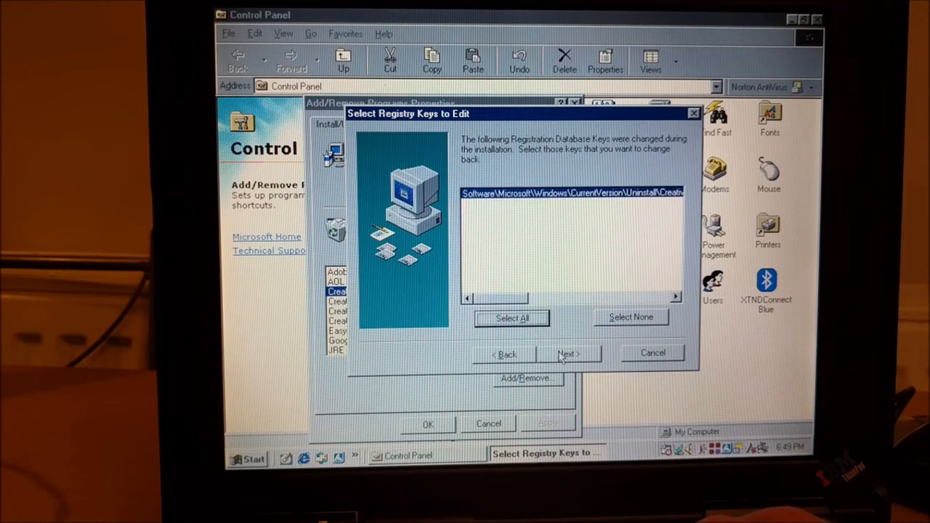
pyautogui.click(568, 355)
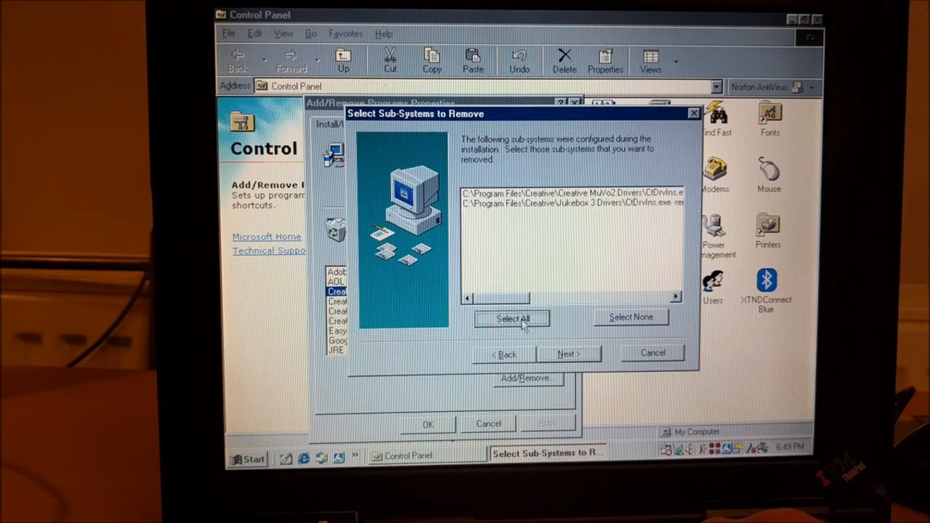
pyautogui.click(568, 354)
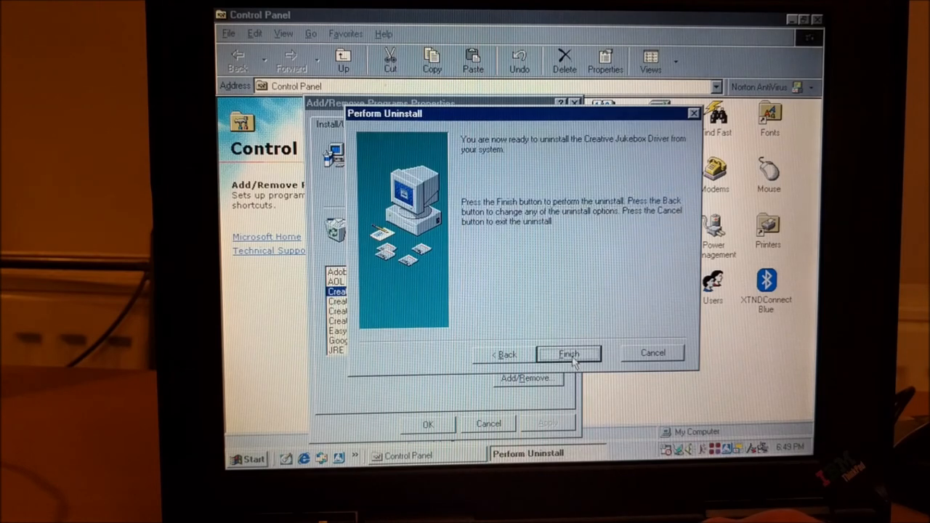
# Perform the Creative Jukebox Driver uninstall and return to the refreshed Add/Remove Programs list
pyautogui.click(568, 355)
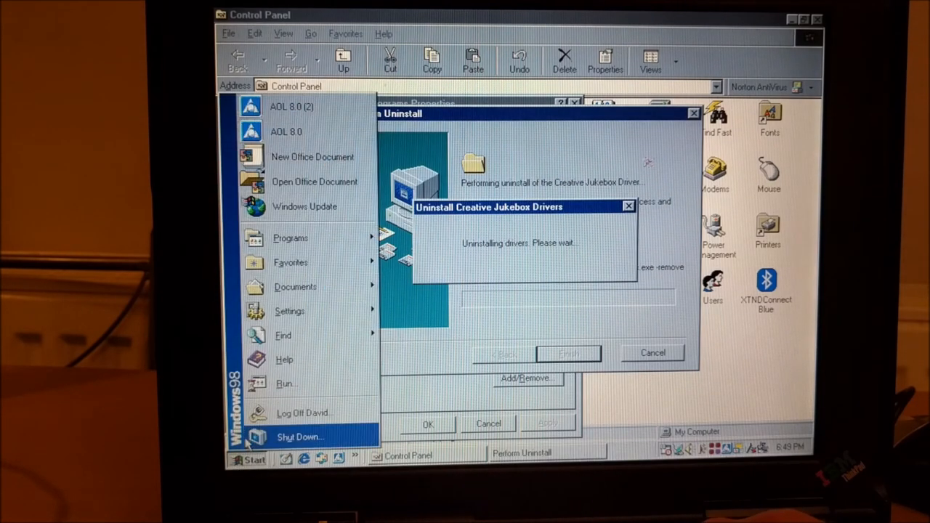
pyautogui.click(294, 286)
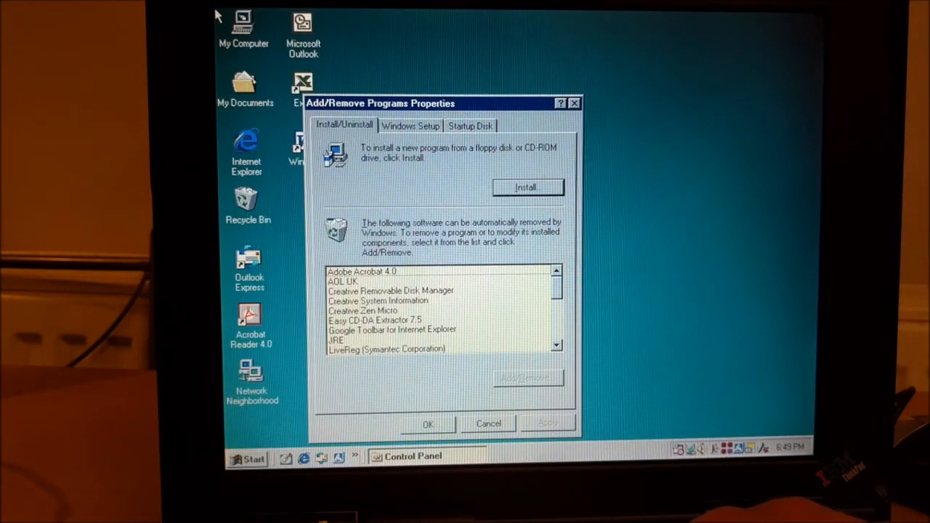
pyautogui.doubleClick(244, 26)
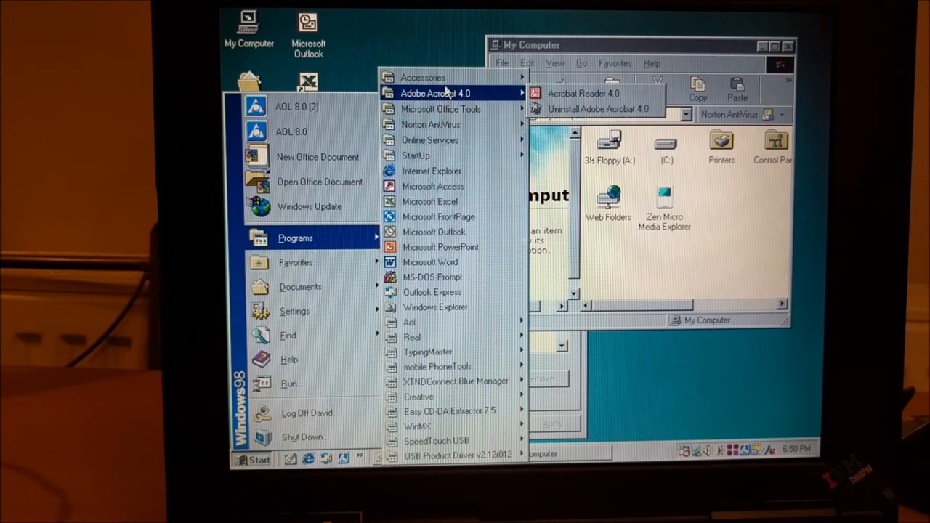
pyautogui.moveTo(423, 77)
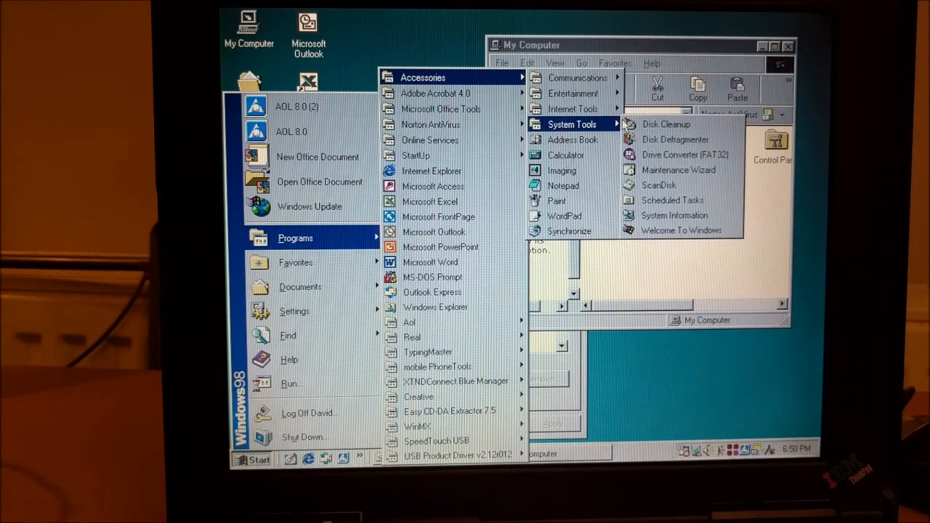
pyautogui.moveTo(413, 337)
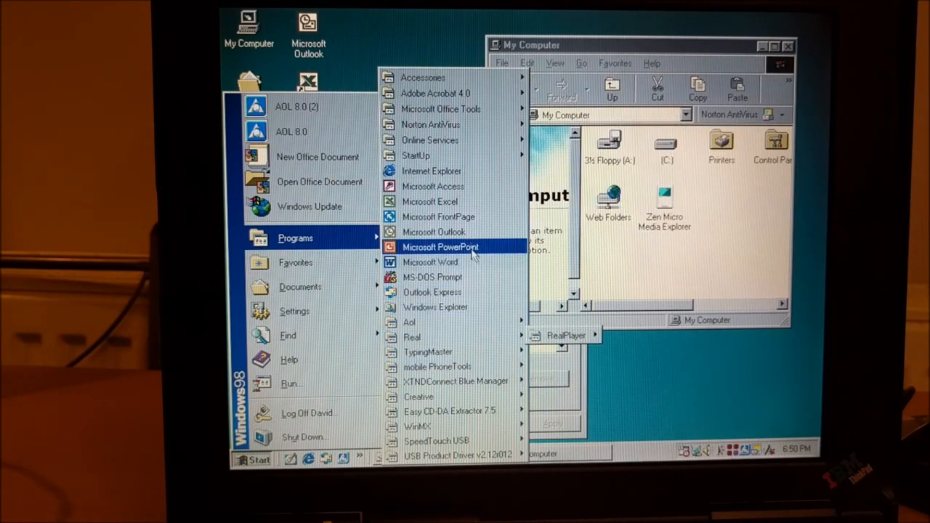
pyautogui.moveTo(423, 77)
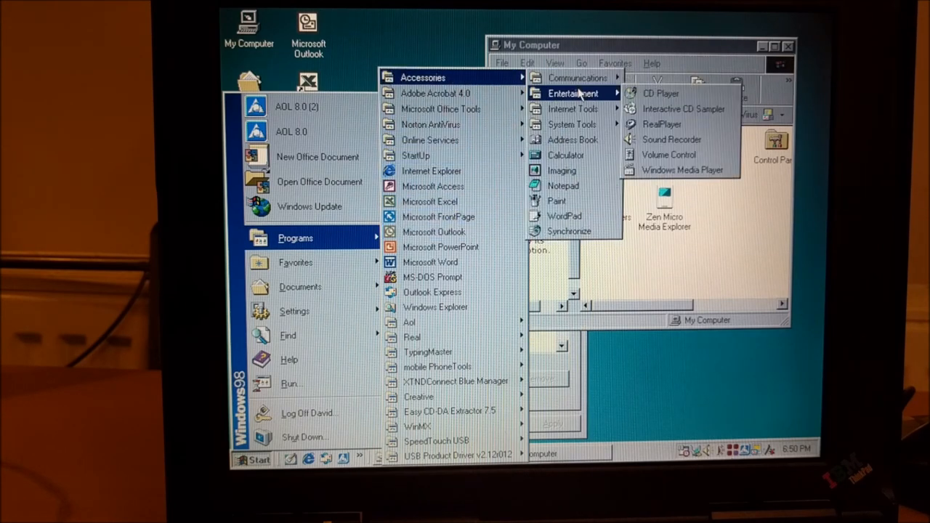
pyautogui.moveTo(572, 108)
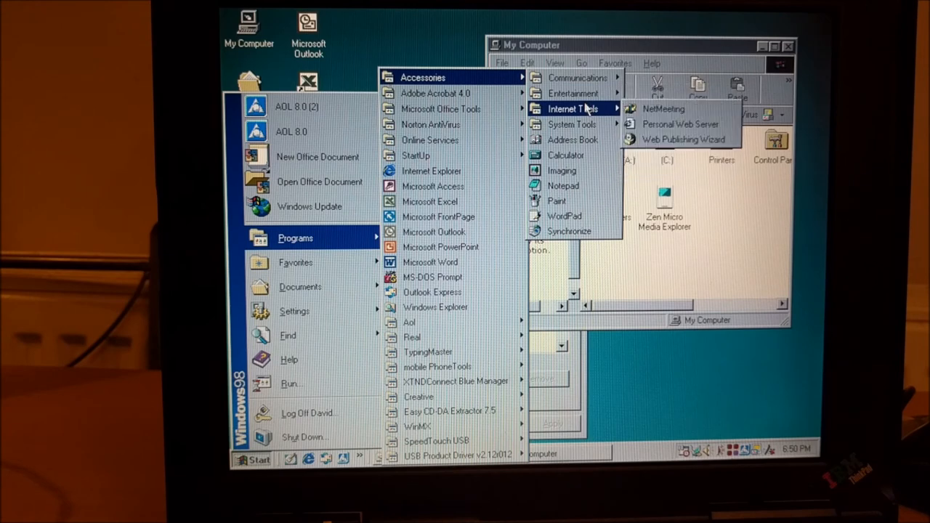
pyautogui.moveTo(572, 93)
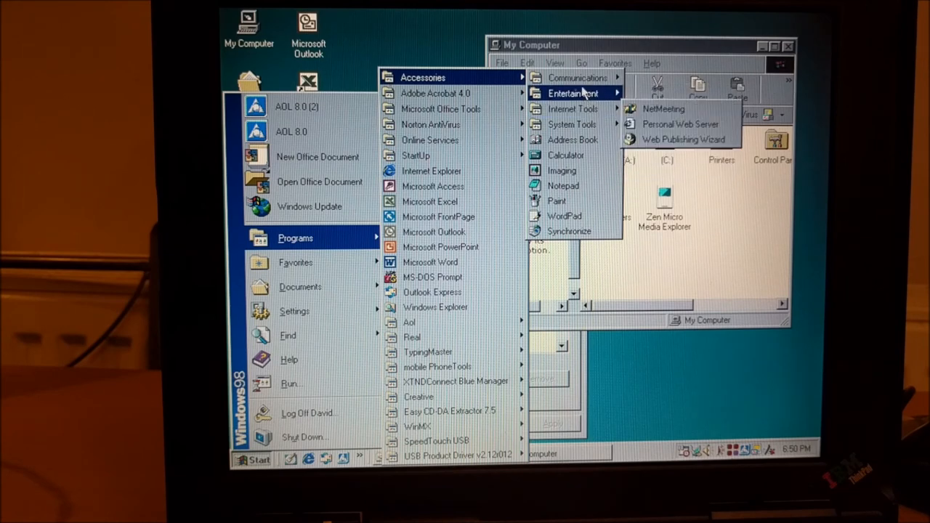
pyautogui.moveTo(572, 140)
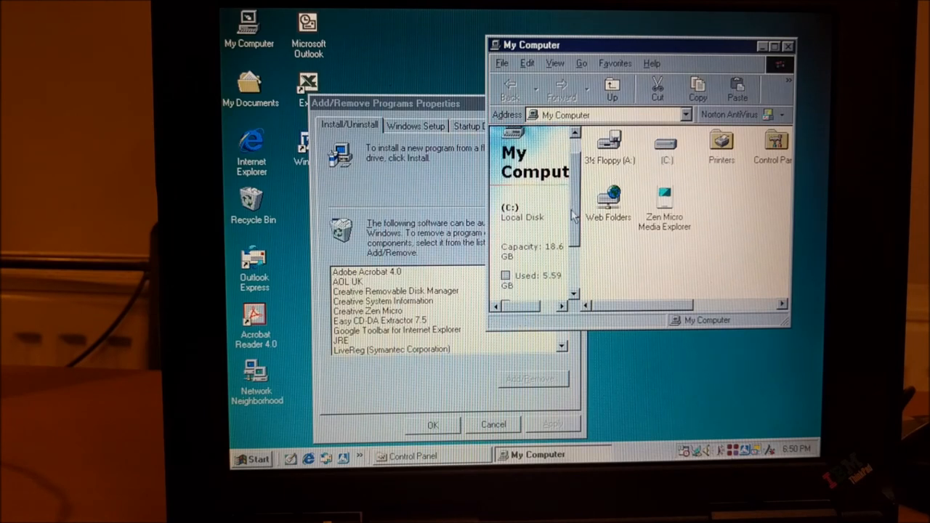
pyautogui.scroll(-3)
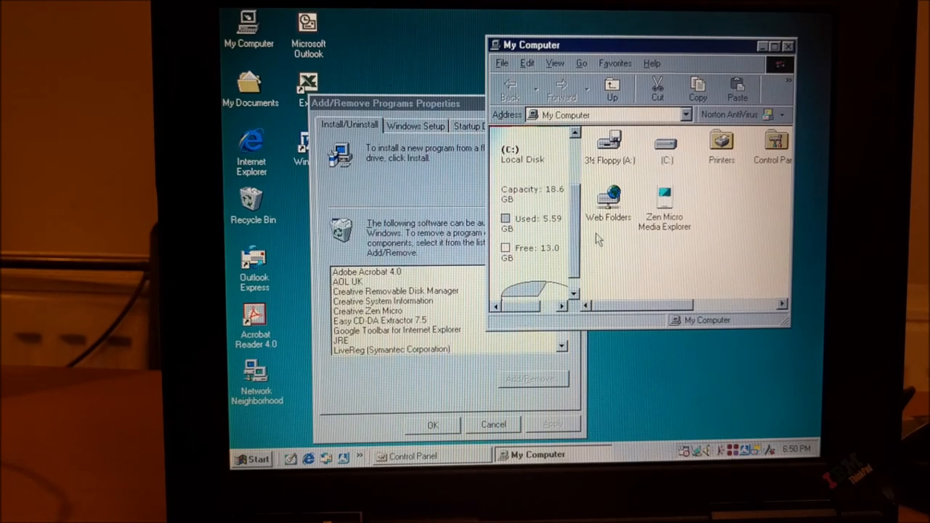
pyautogui.moveTo(346, 79)
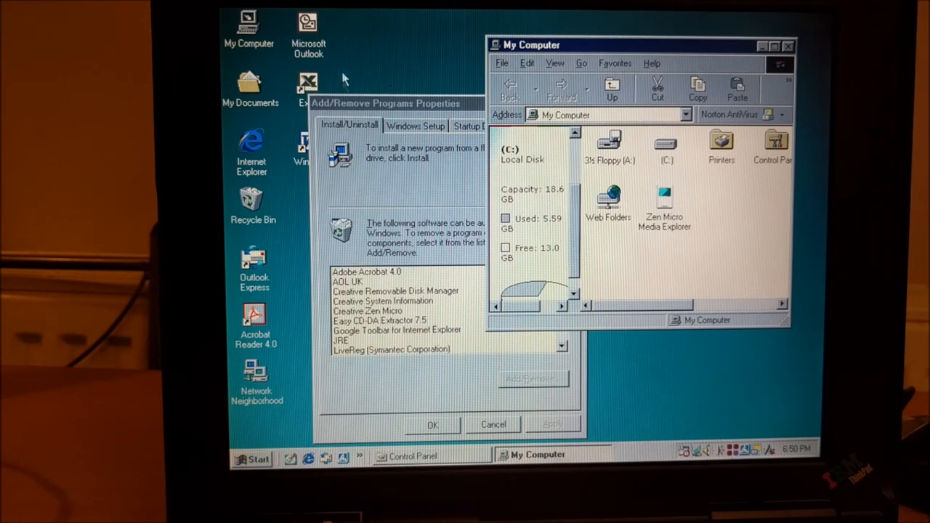
pyautogui.moveTo(378, 44)
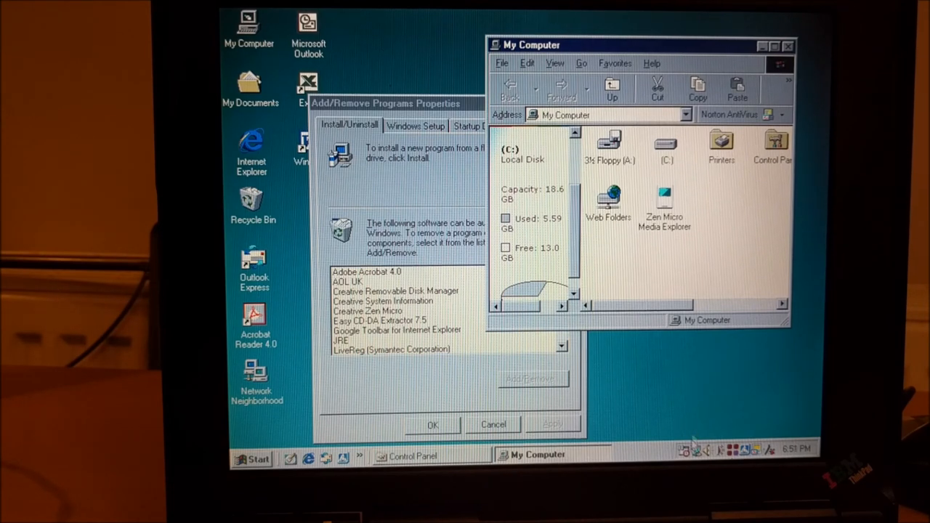
pyautogui.moveTo(661, 385)
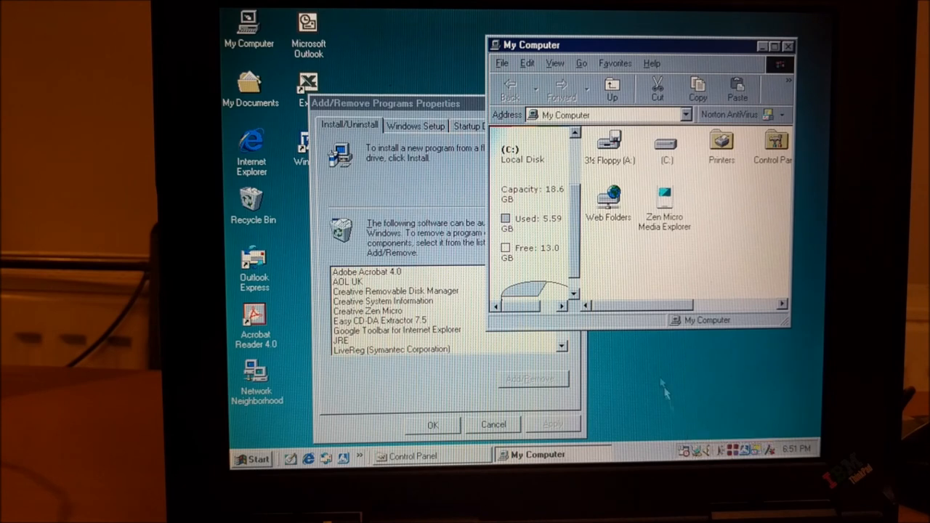
pyautogui.moveTo(642, 285)
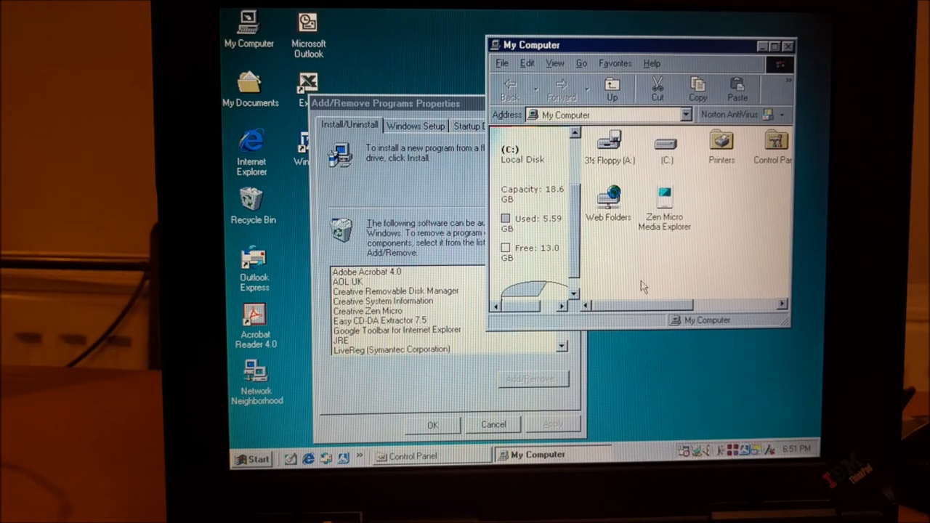